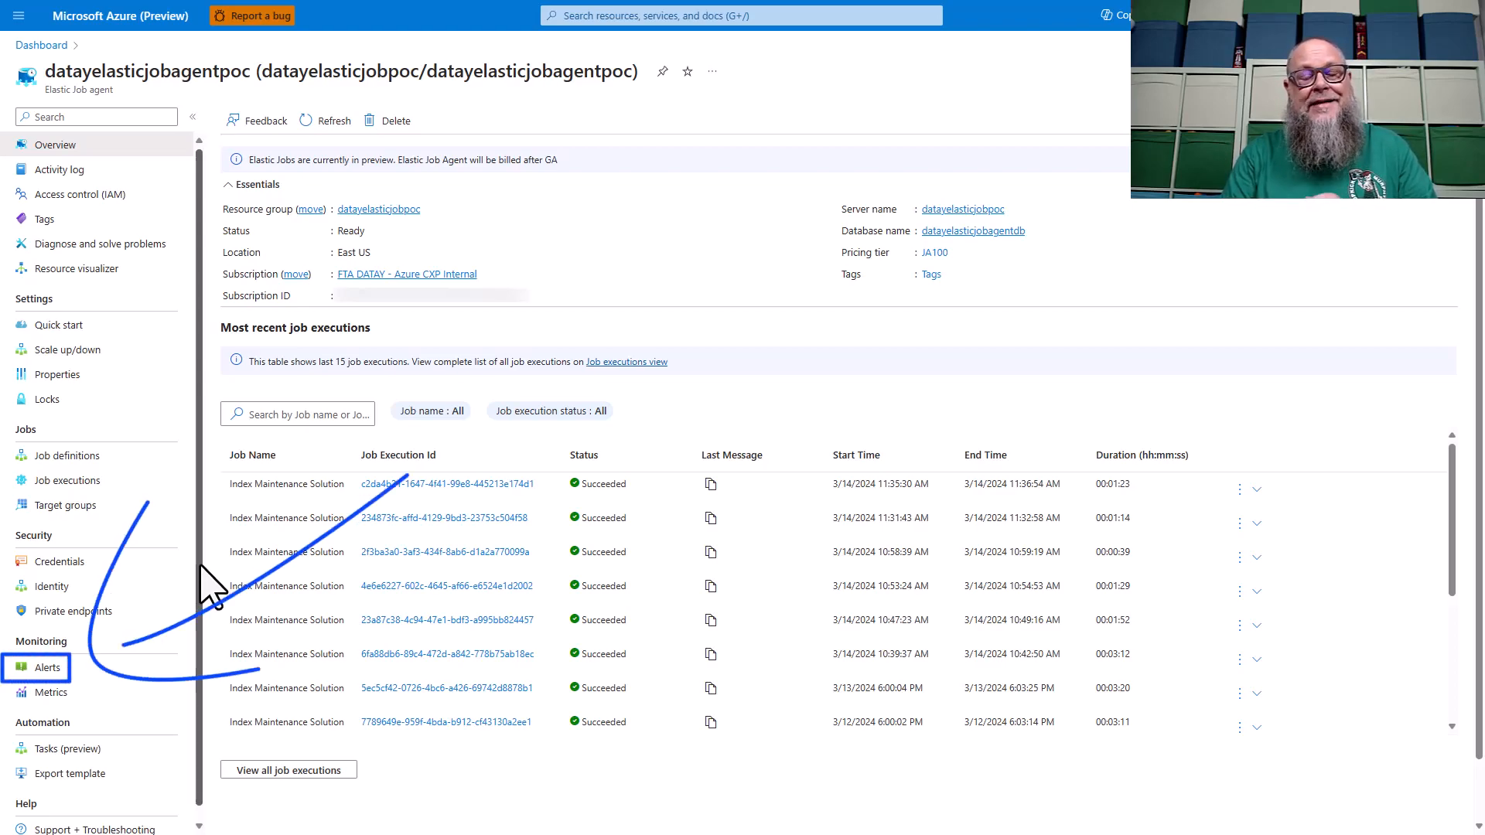
Open the agent's Alerts page with the fired Elastic Job Success alert and expand Create.
left_click(47, 667)
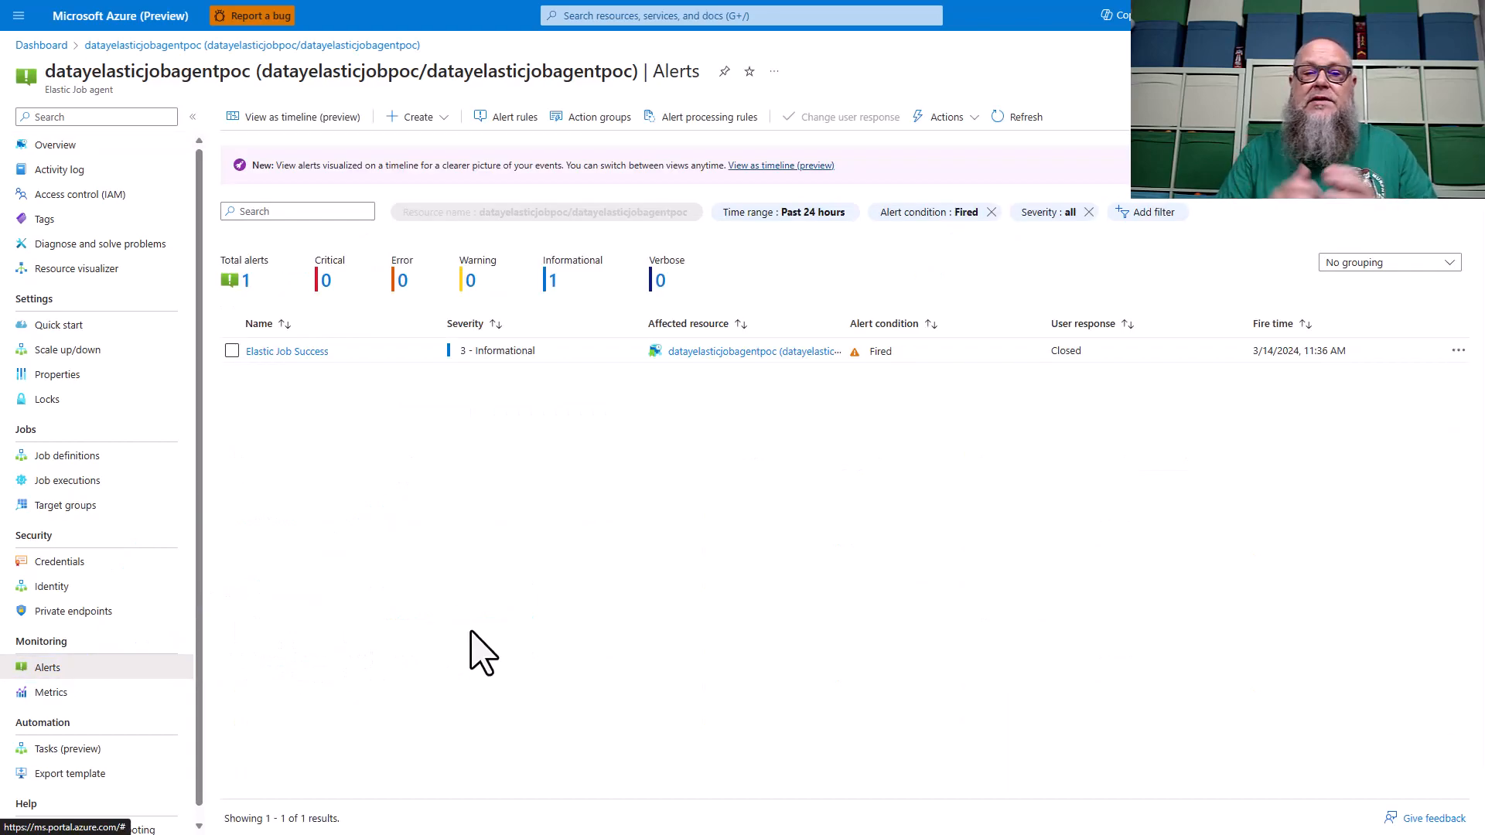
mouse_move(549, 596)
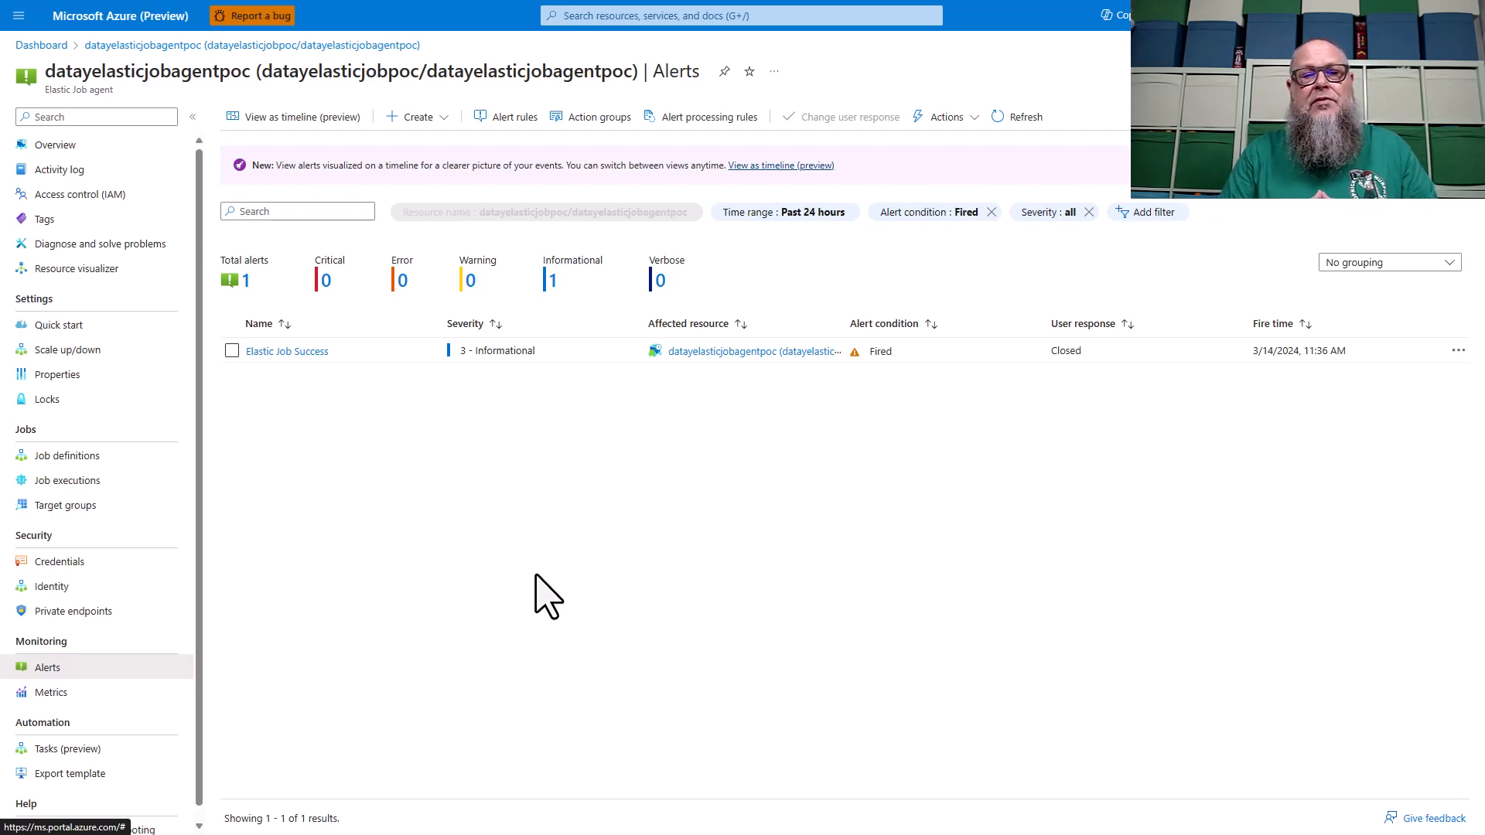
left_click(415, 117)
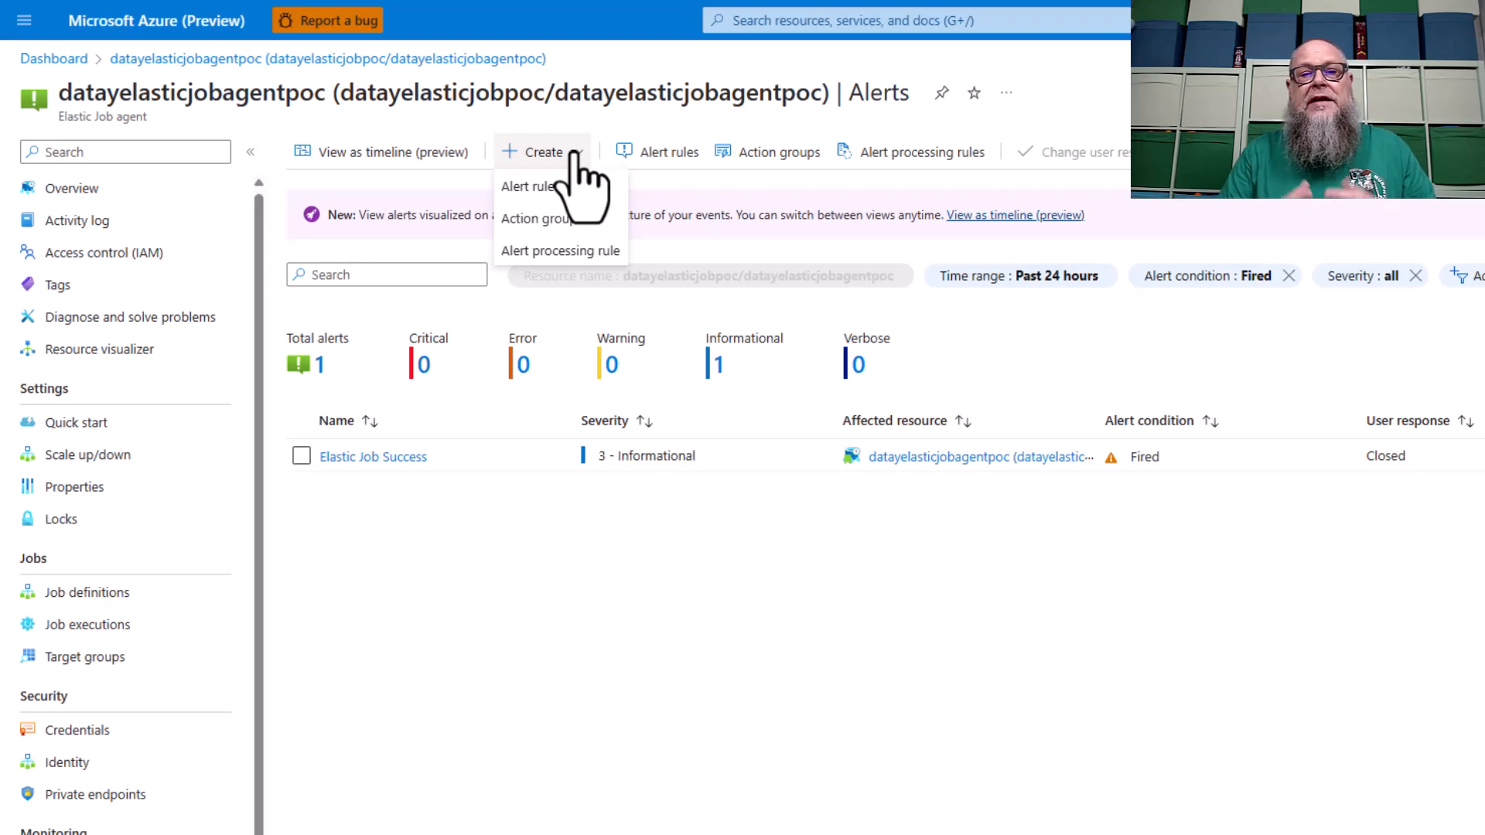
Create an alert rule on Elastic Jobs Executions Successful with total threshold greater than 0.
left_click(528, 186)
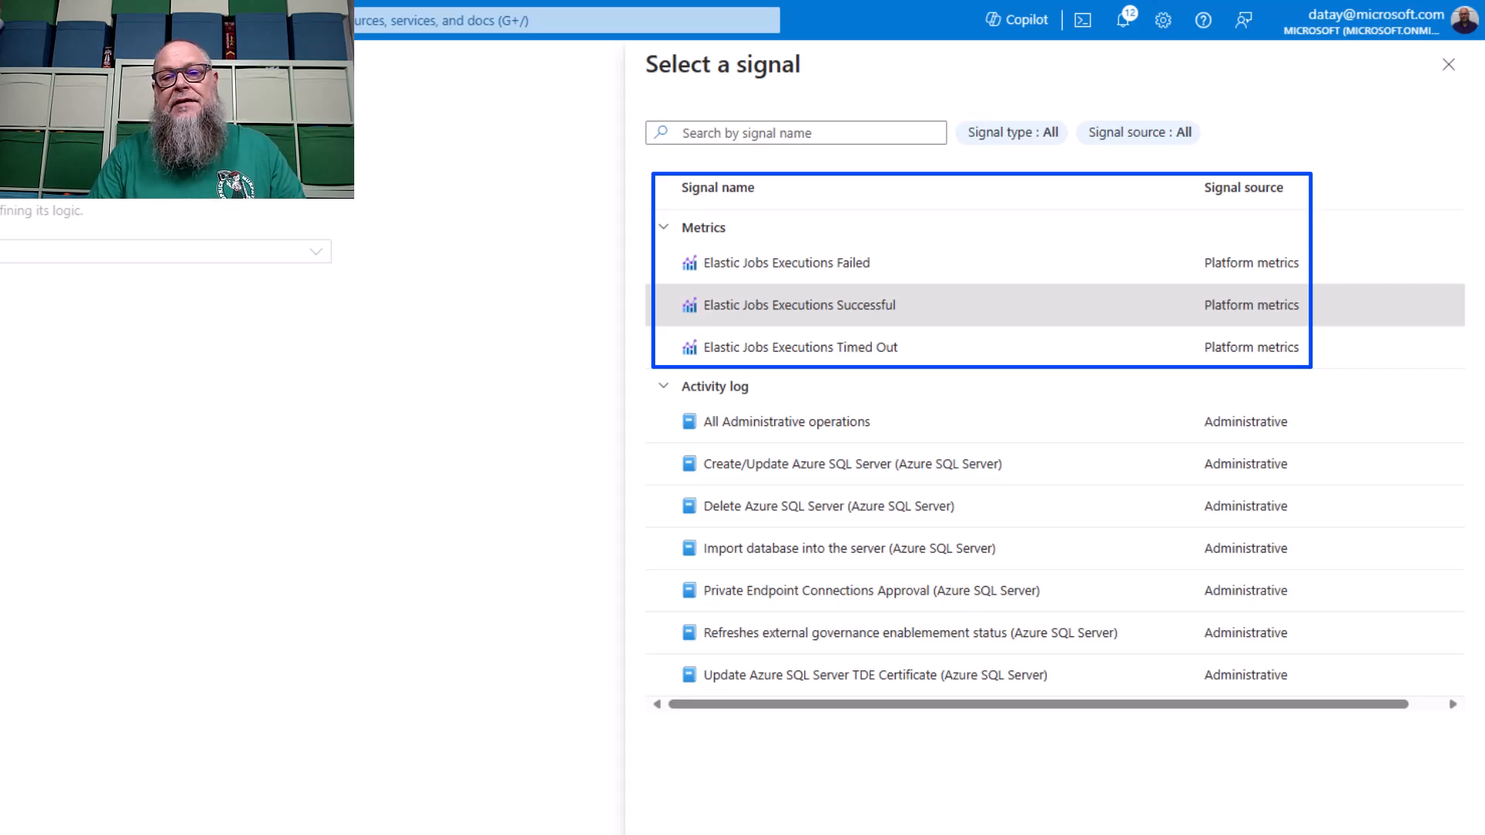
left_click(798, 304)
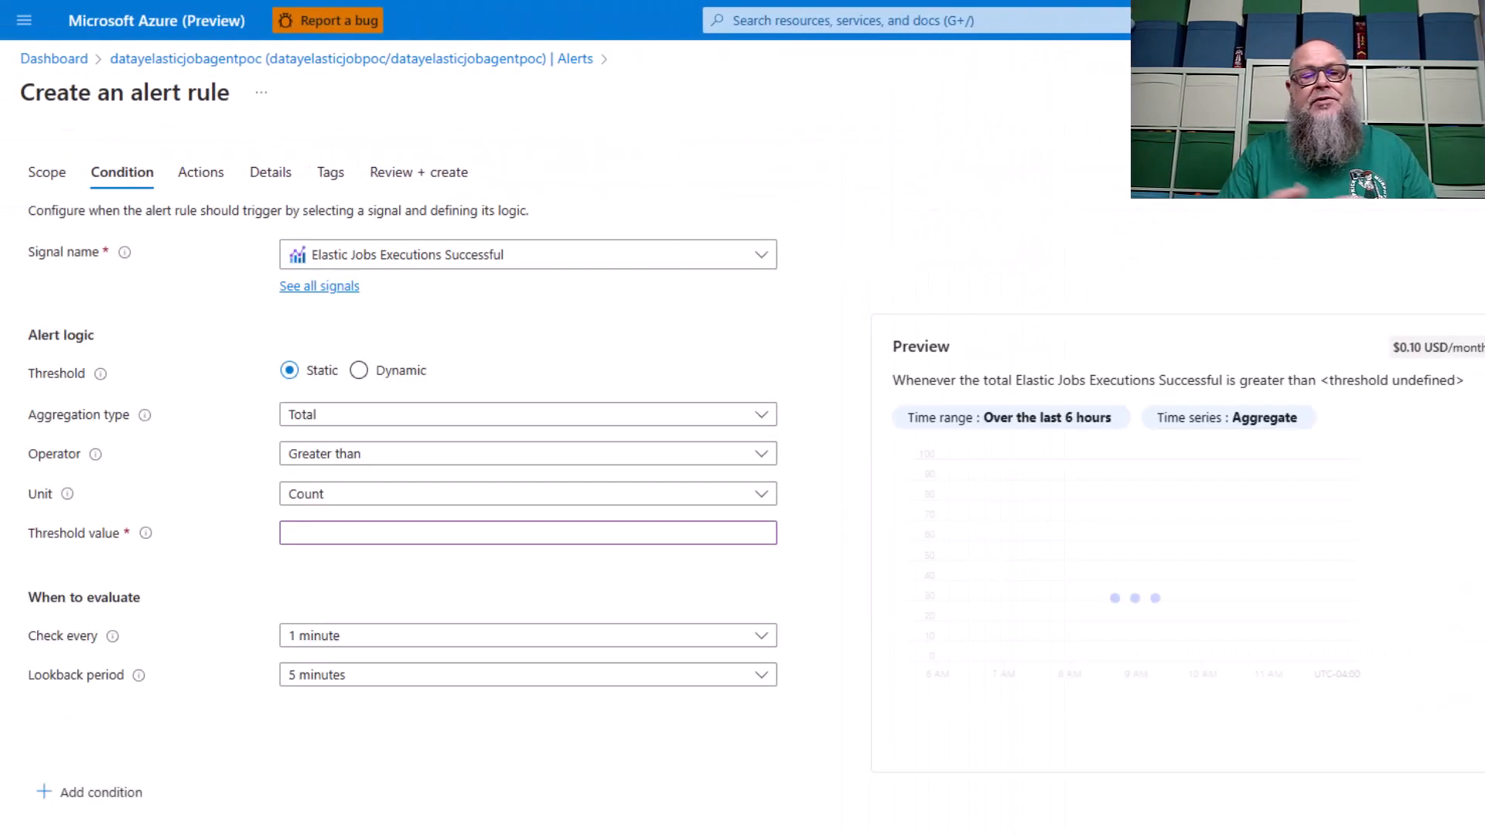
type("0")
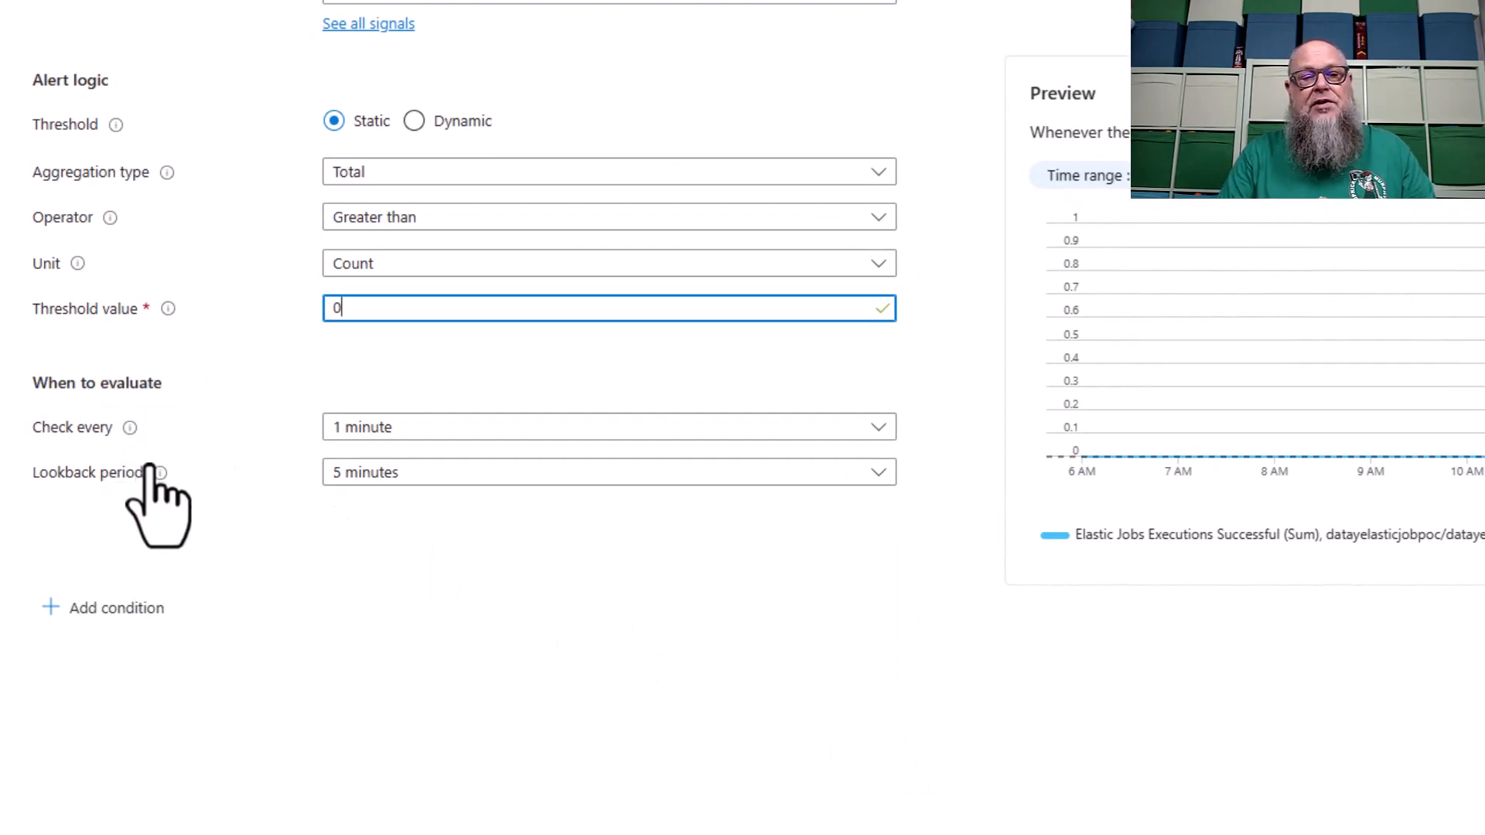
mouse_move(160, 473)
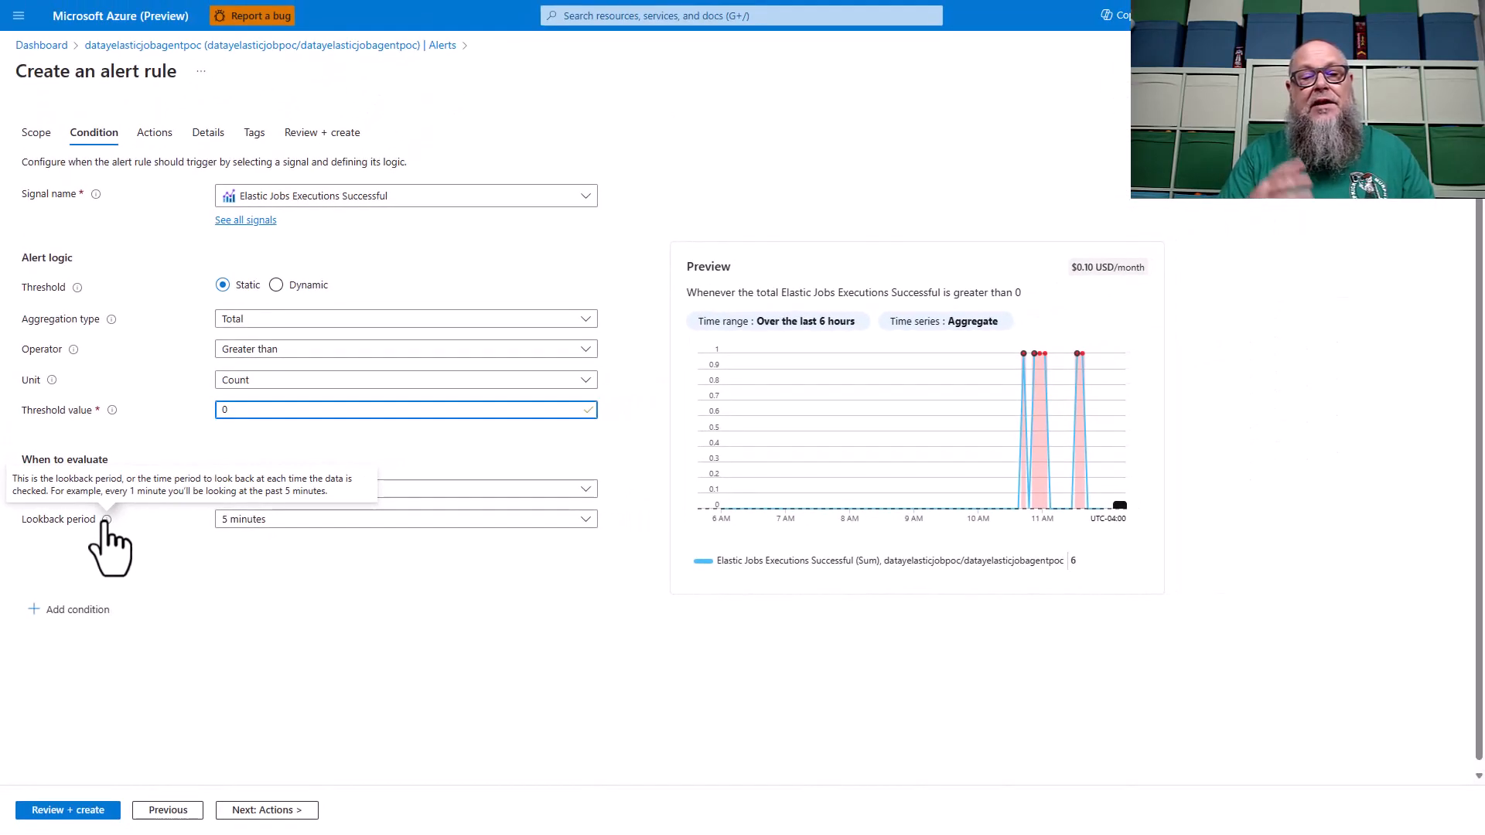
mouse_move(275, 810)
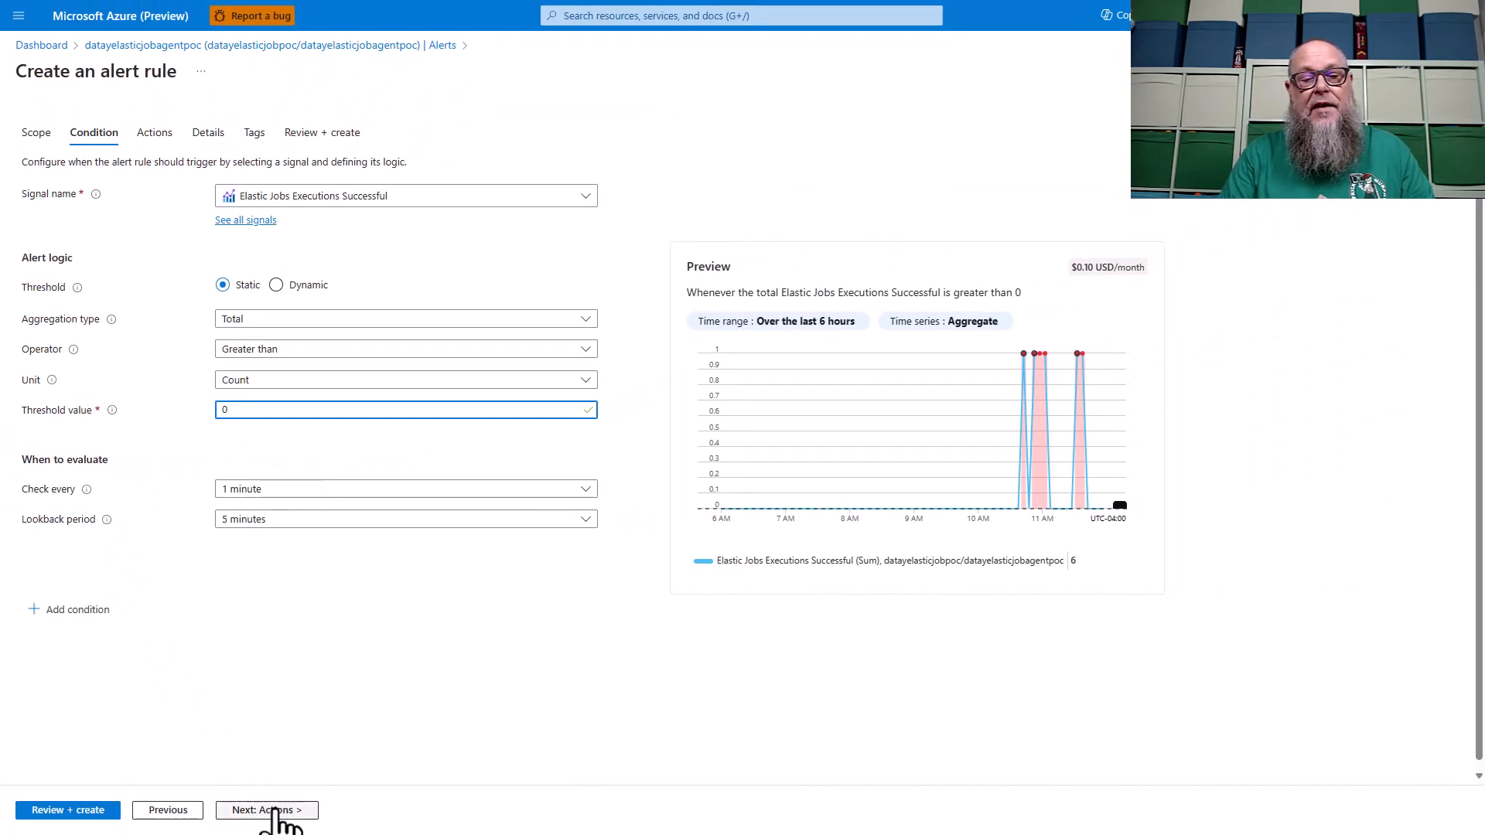
left_click(266, 810)
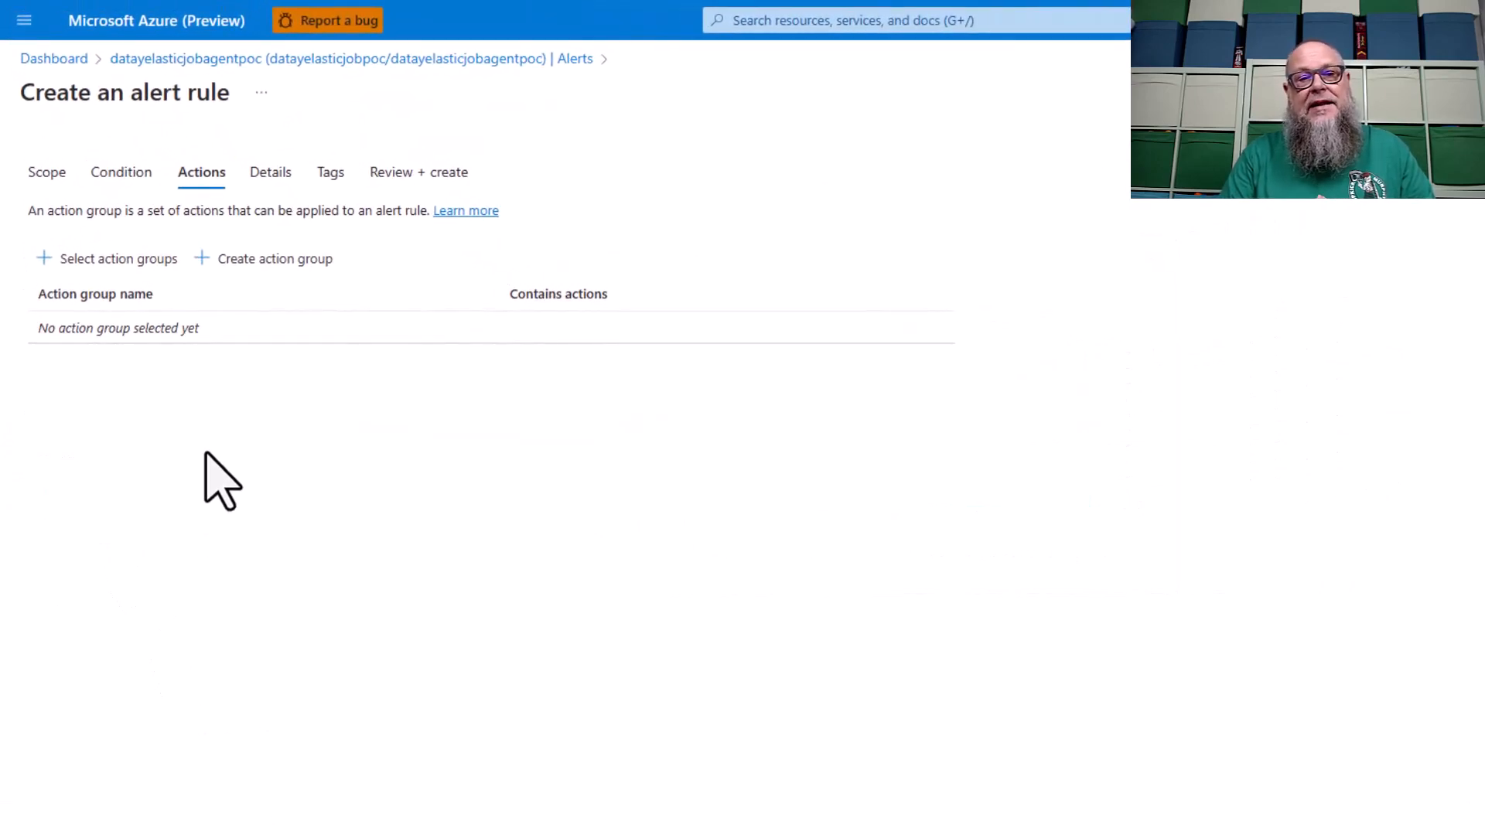
Give the new ElasticJobMonitoring action group an EJEmailNotification notification that sends email.
left_click(275, 258)
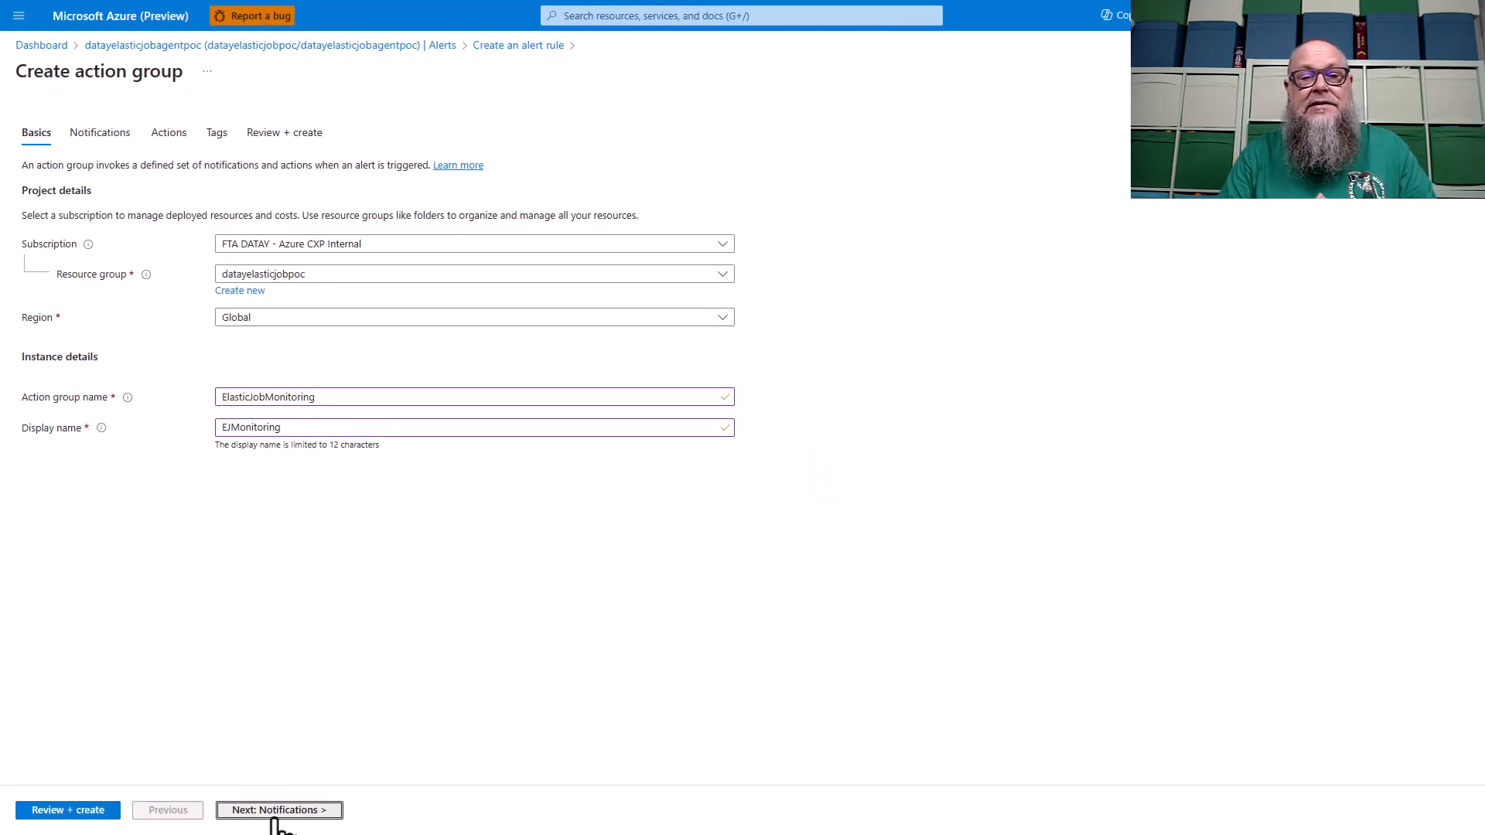
left_click(279, 810)
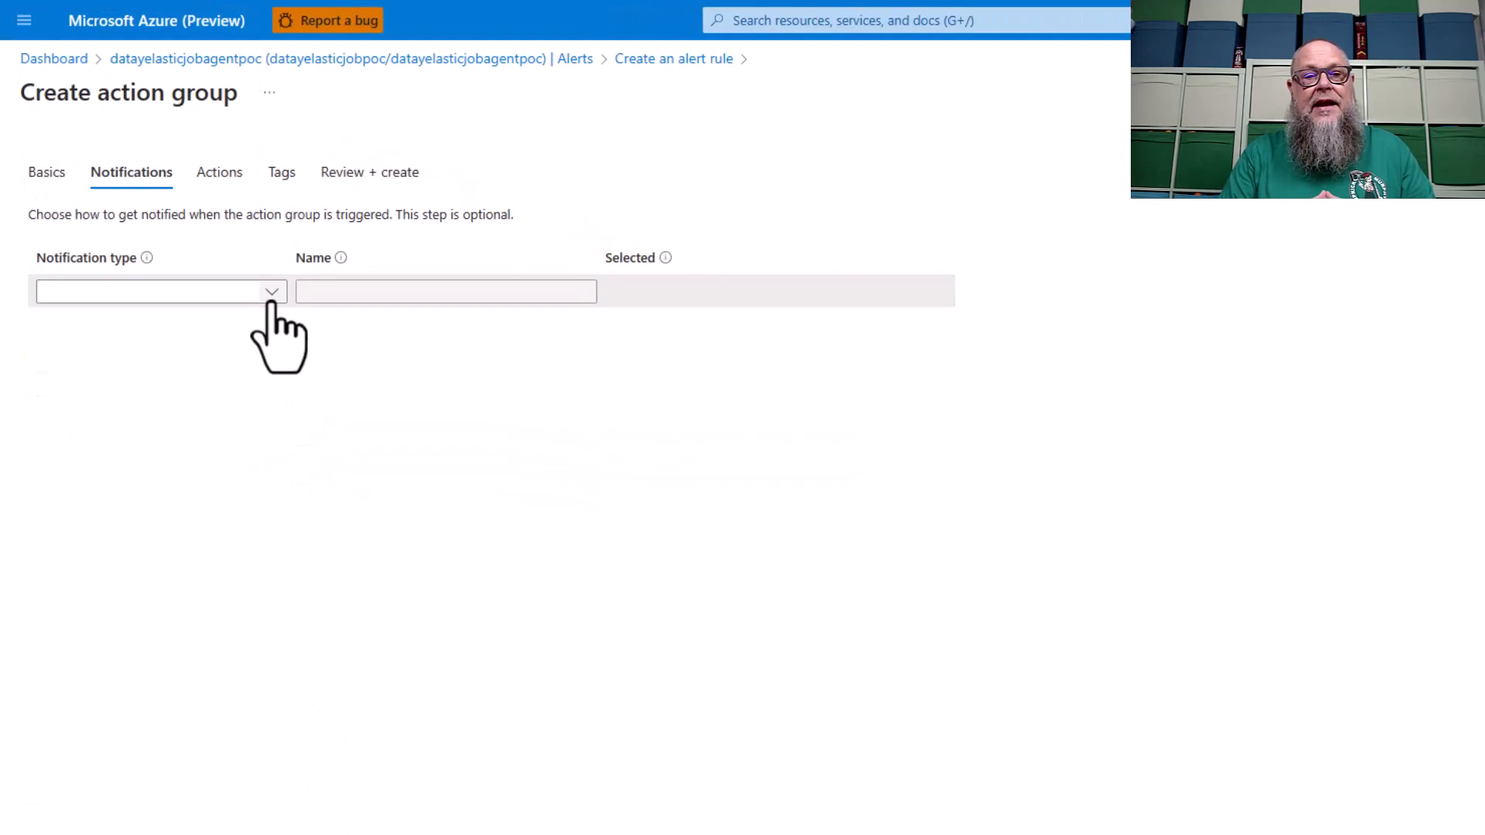
left_click(159, 290)
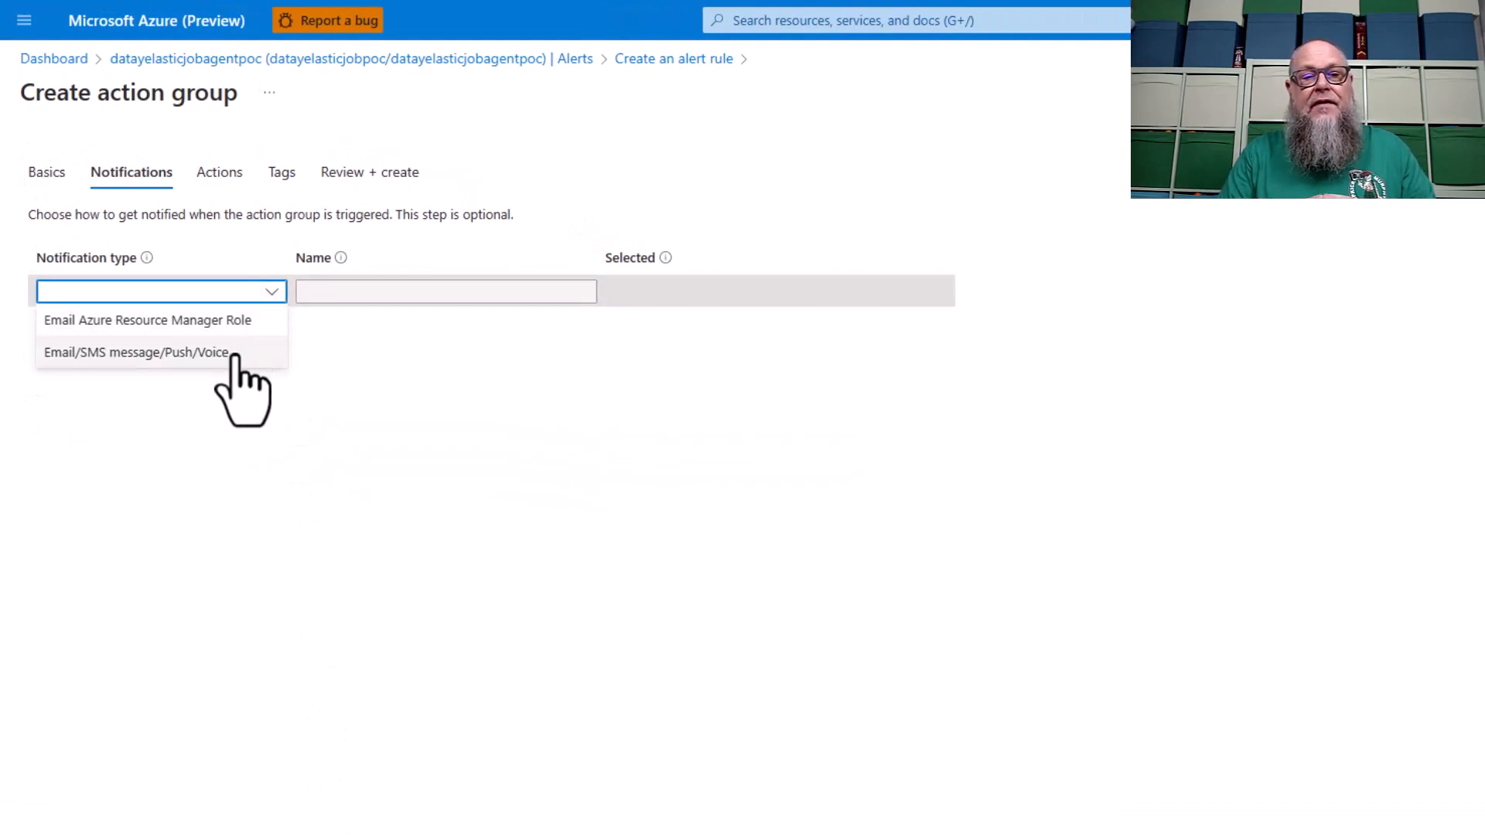
left_click(136, 353)
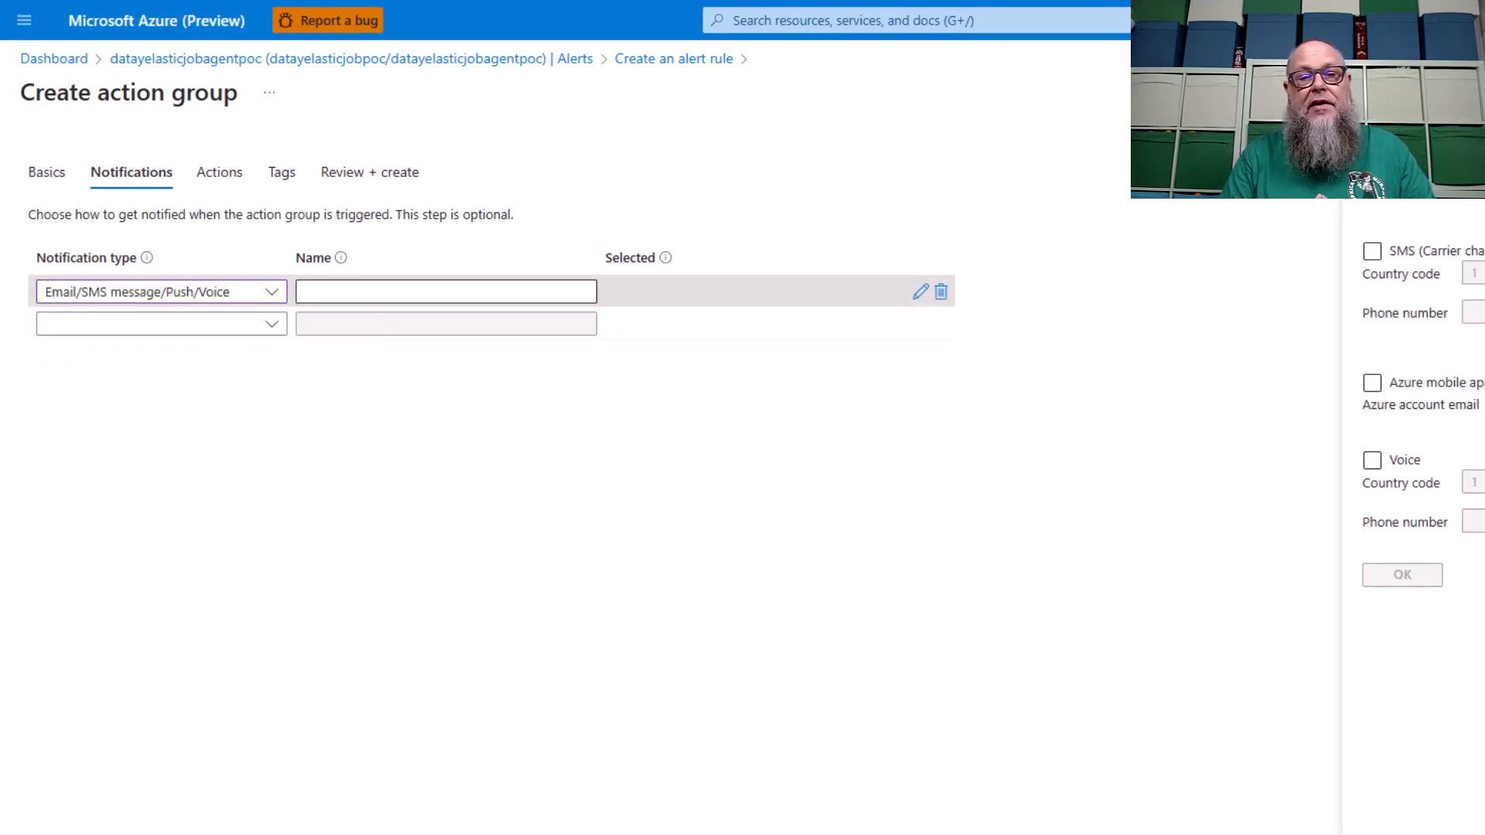
type("EJEmailNotification")
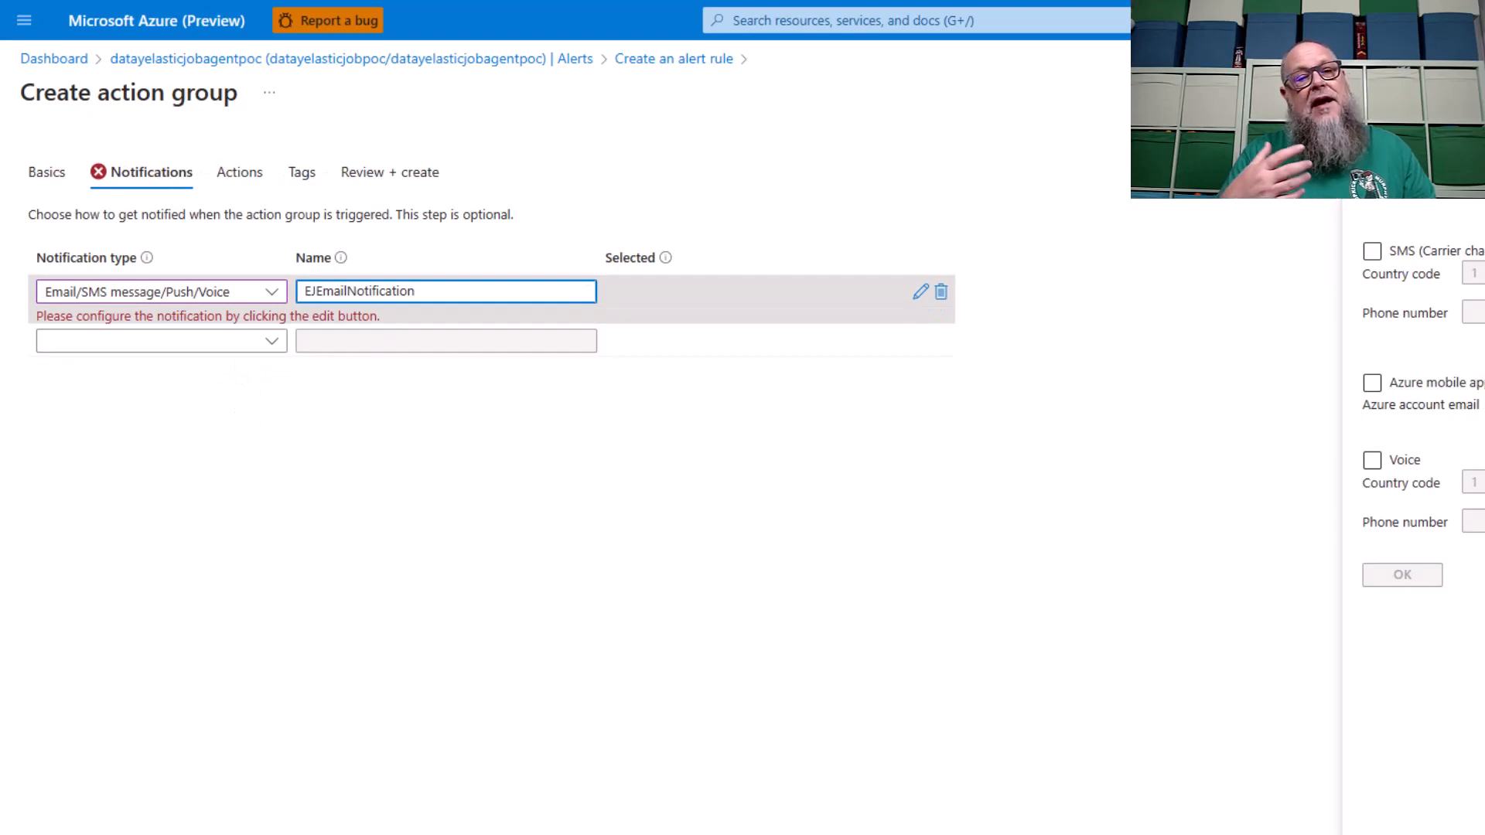
left_click(920, 291)
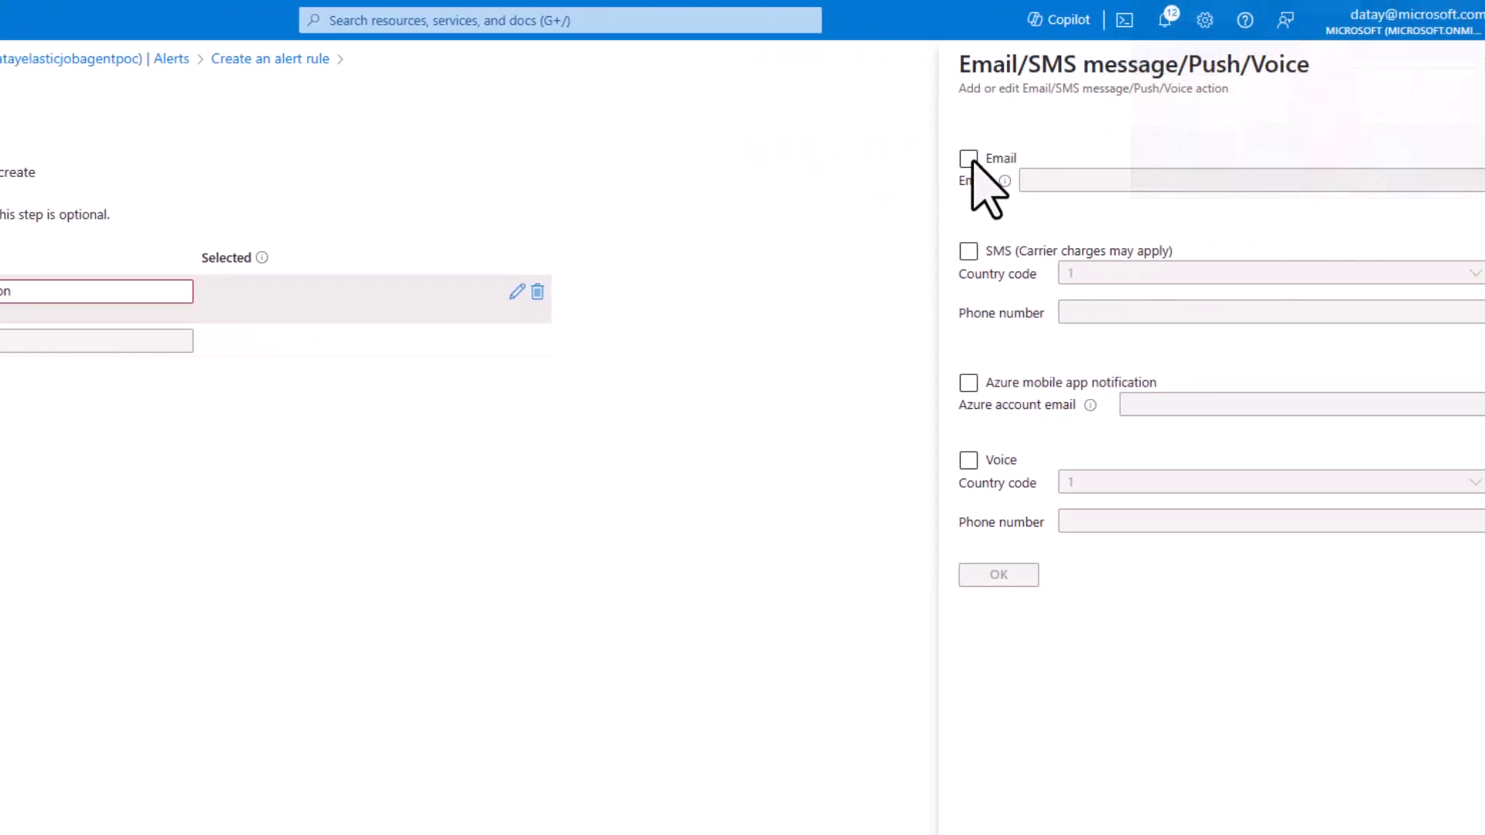
left_click(968, 158)
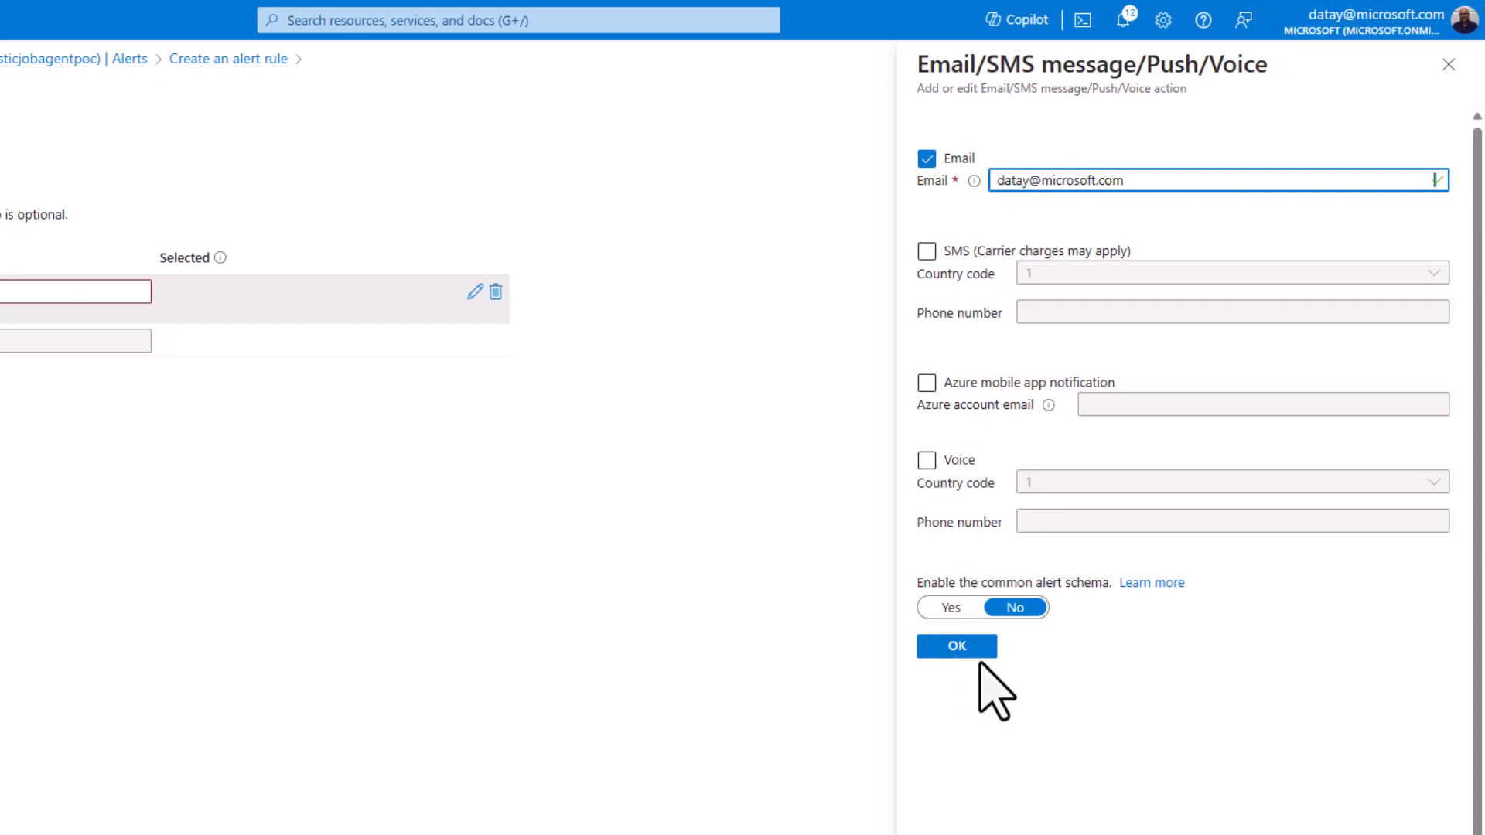
left_click(956, 646)
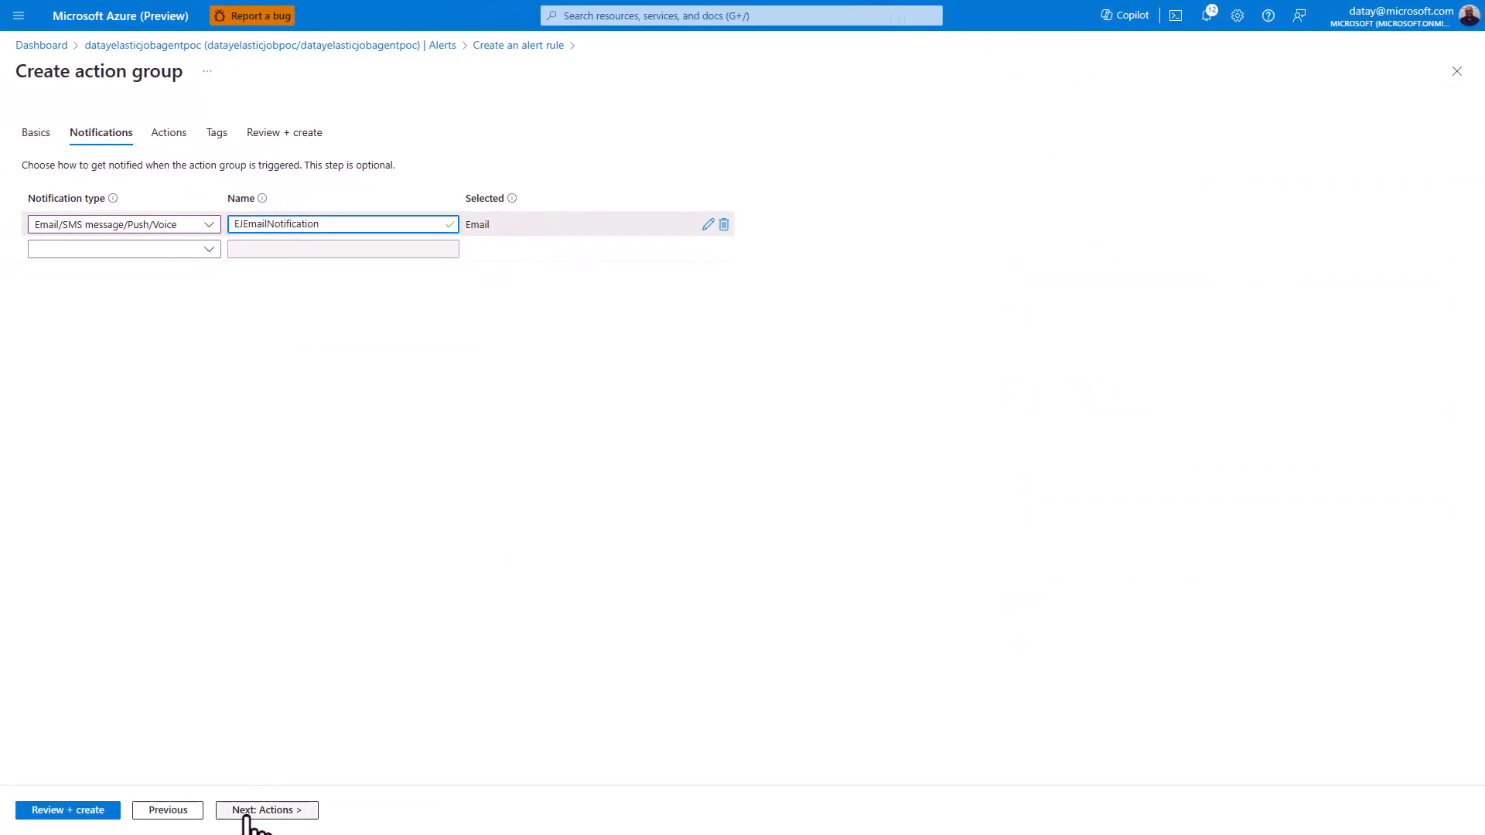
Review the ElasticJobMonitoring group with its dataay/elasticjob tag and attach it to the rule.
left_click(266, 810)
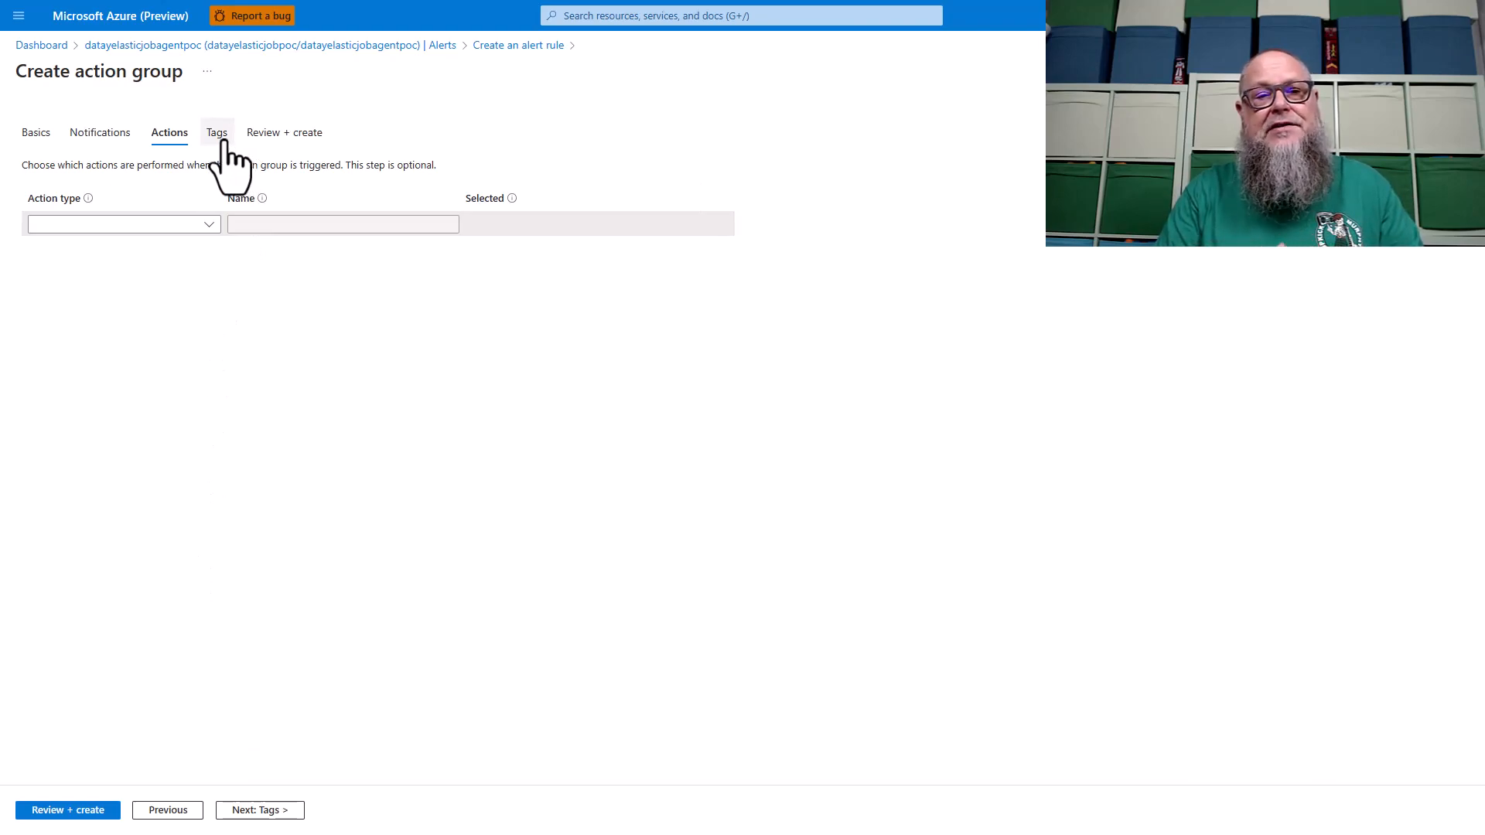
left_click(216, 132)
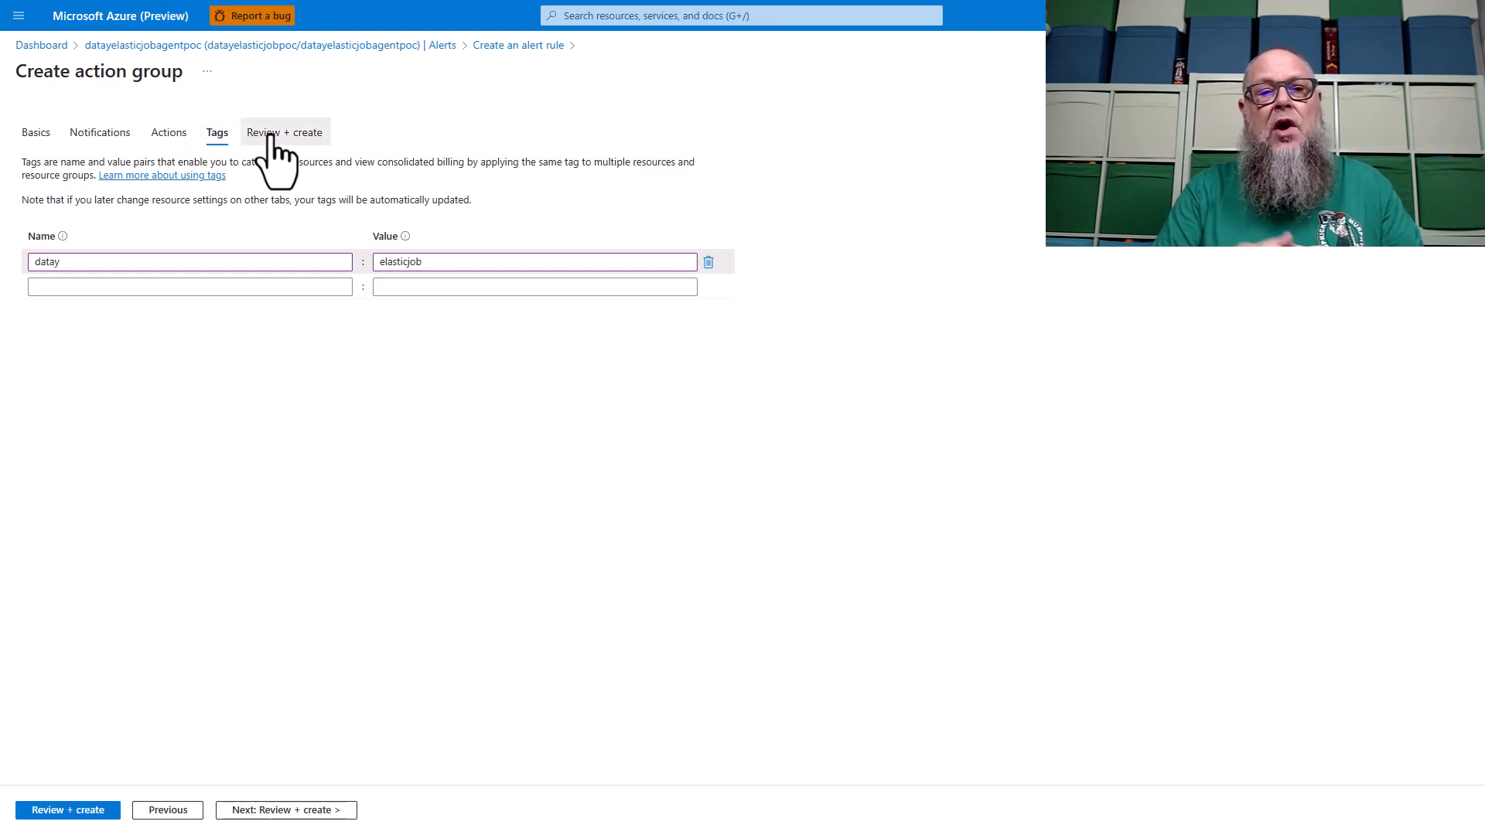
left_click(284, 131)
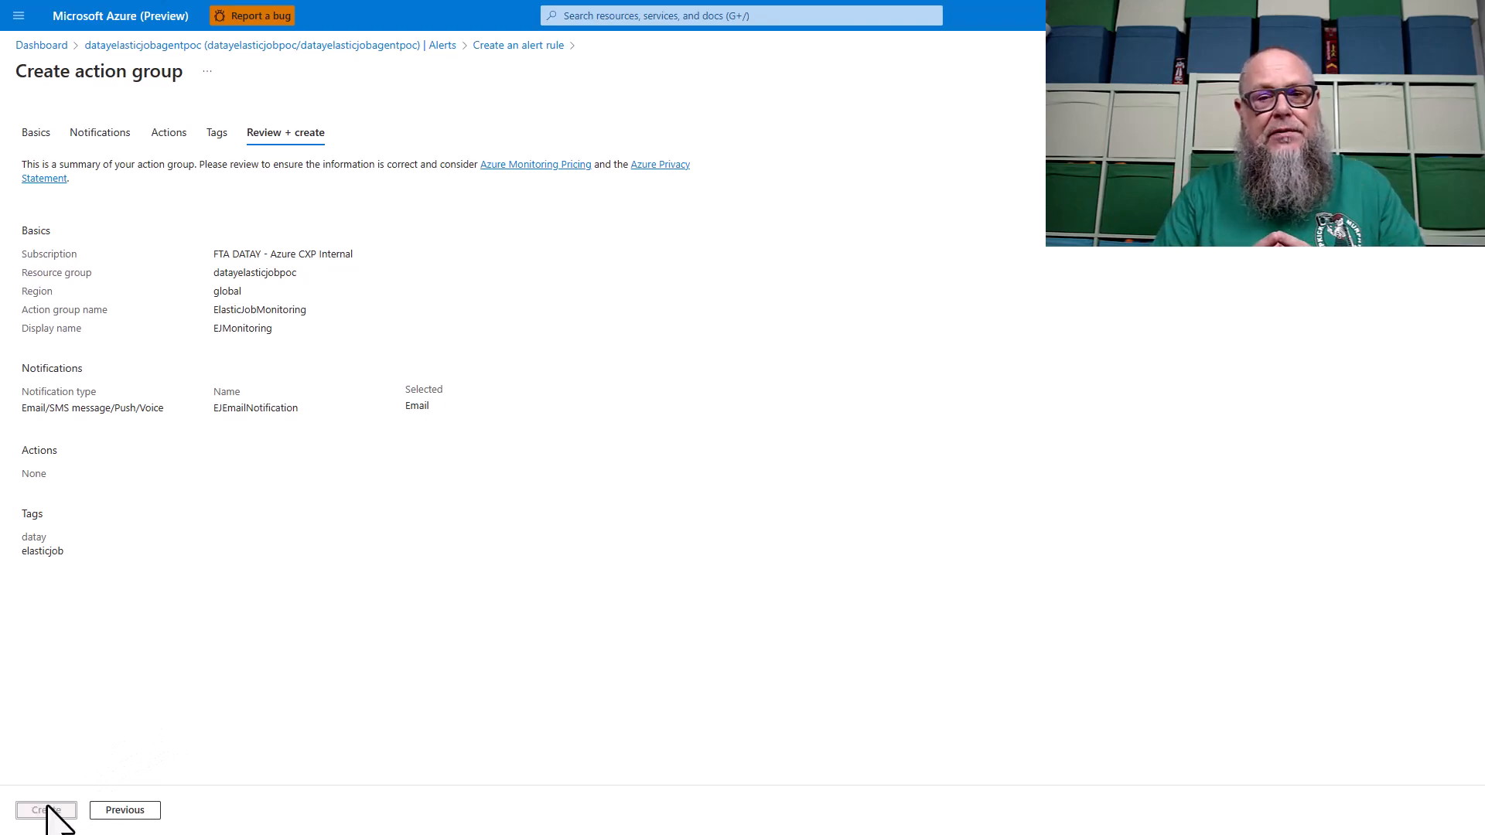
left_click(45, 810)
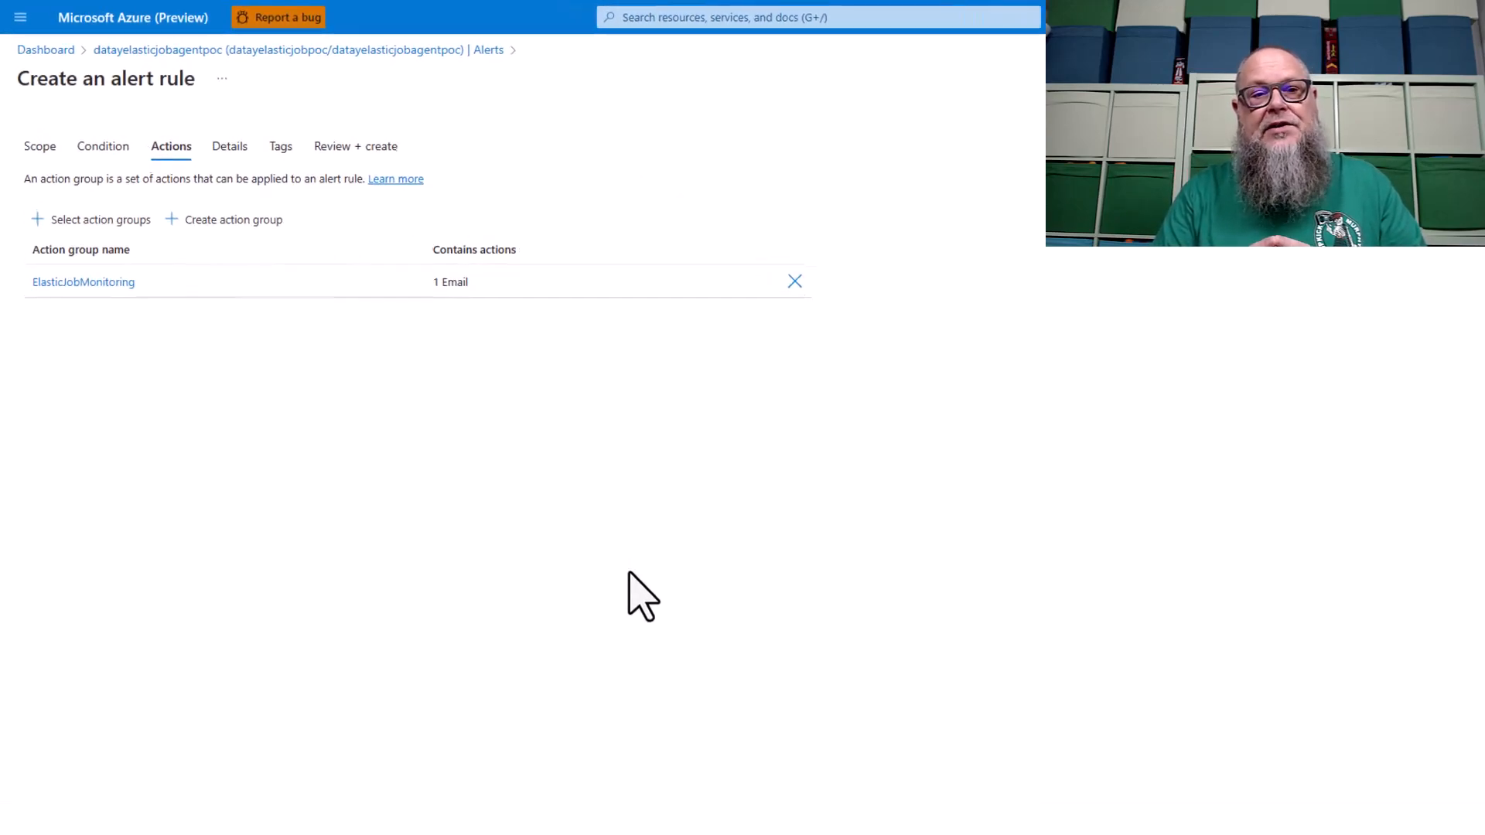
Create rule EJSuccess described 'Emailing you because of Elastic Job Success.' with a datay/elasticjob tag.
left_click(229, 146)
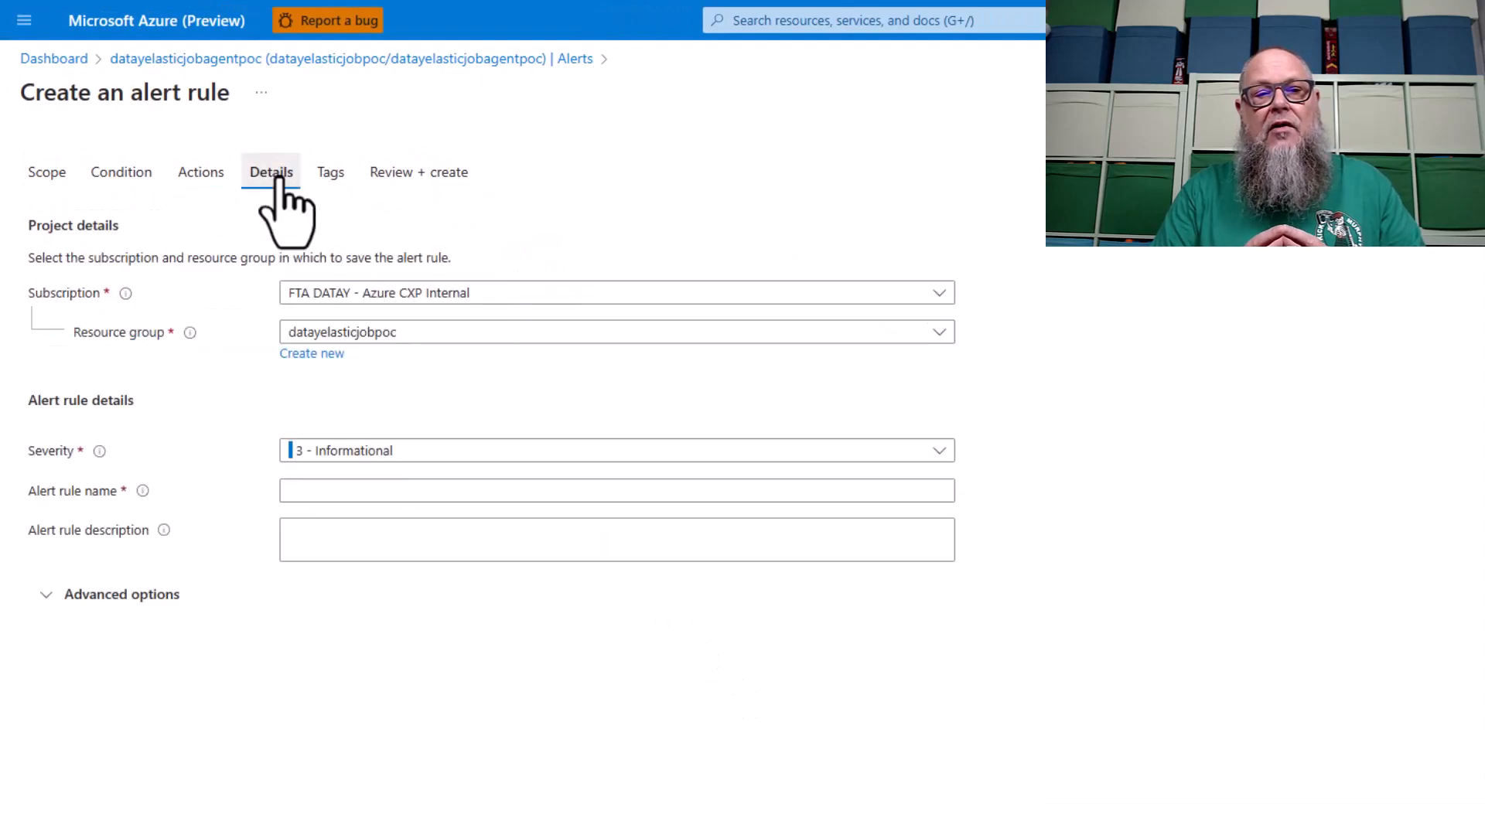
type("Emailing you because of Elastic Job Success")
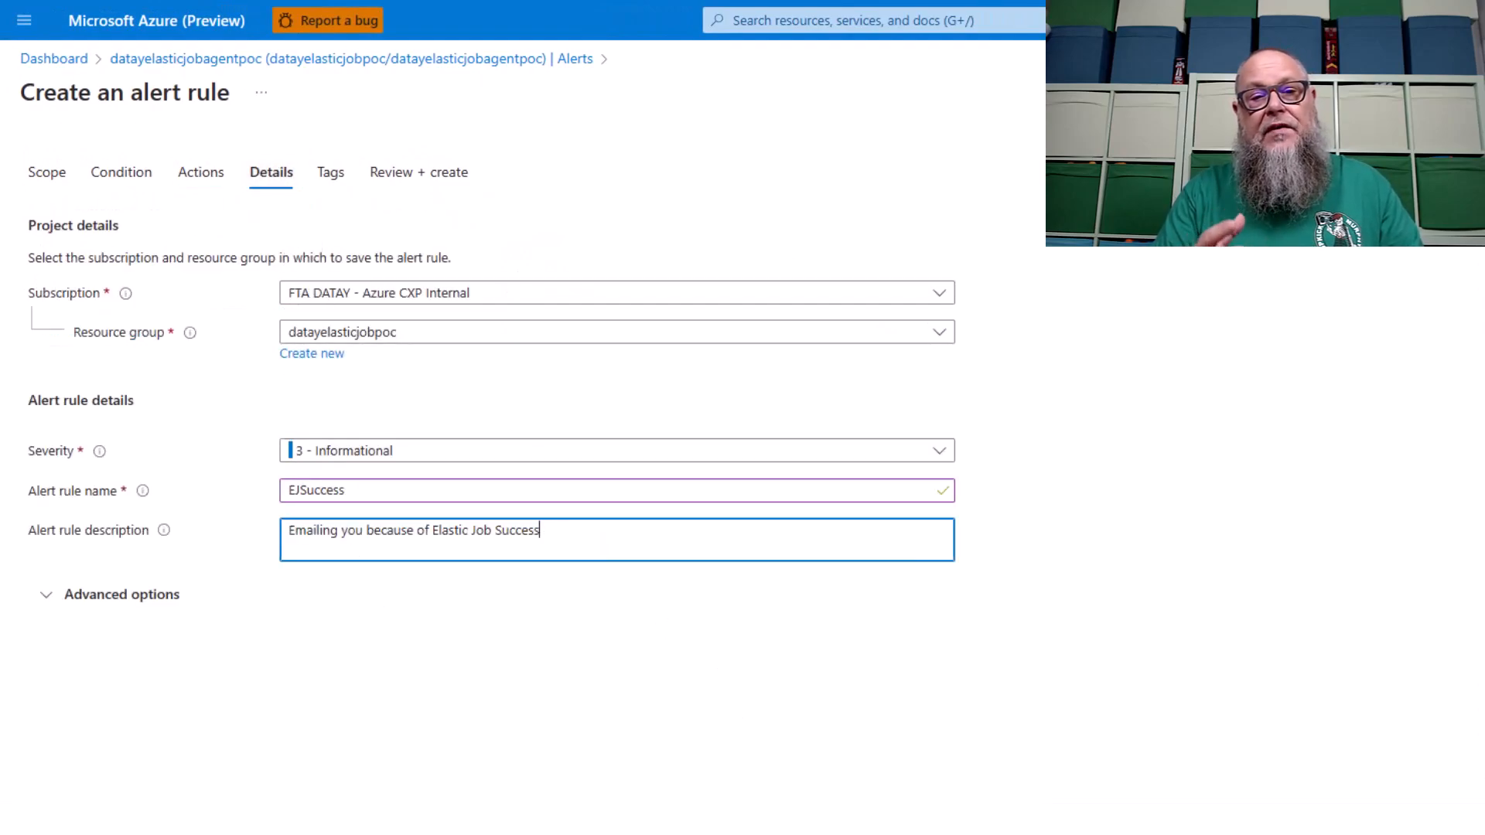
type(".")
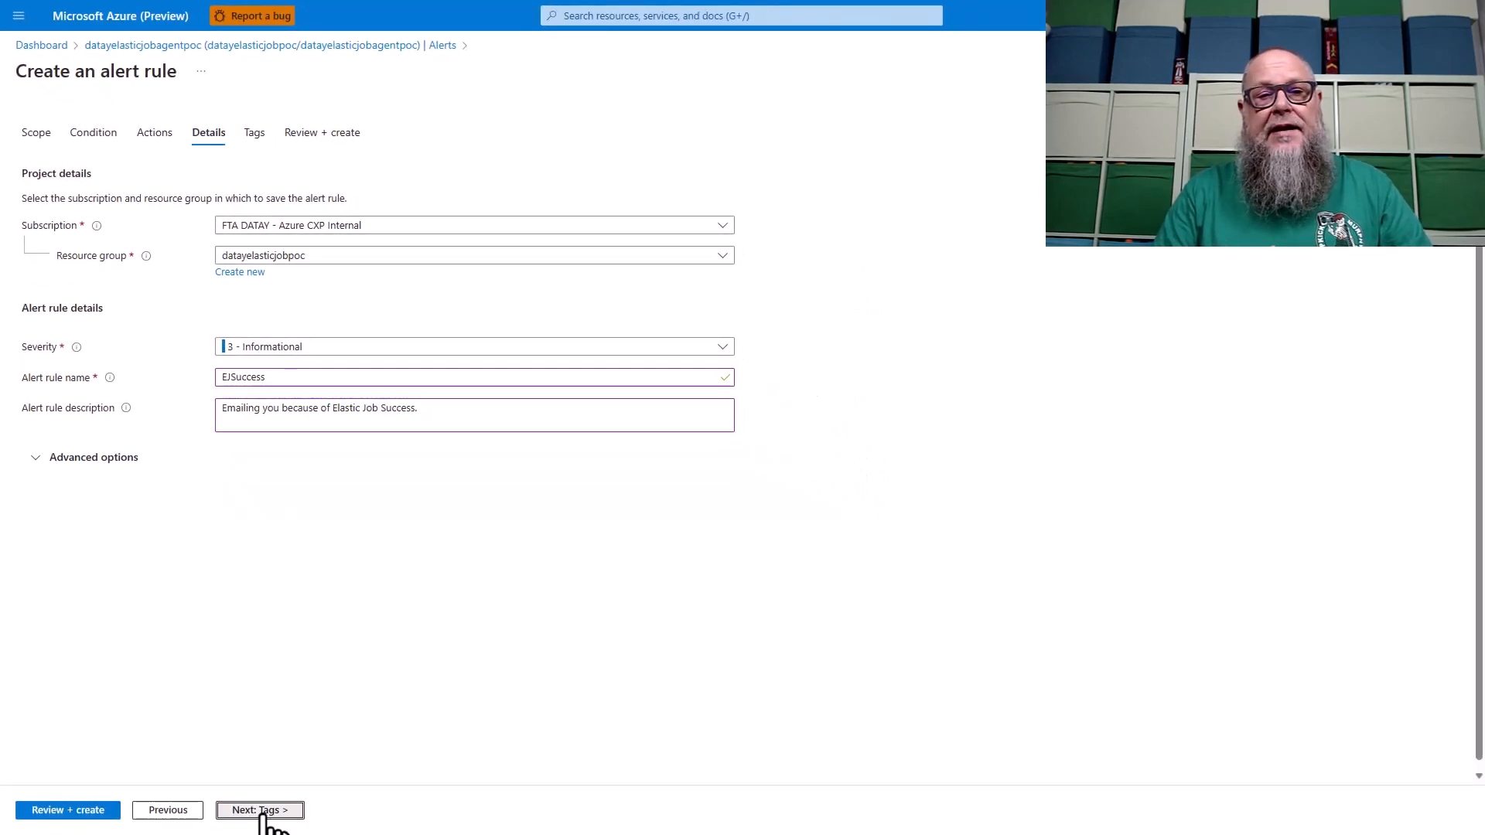
left_click(258, 810)
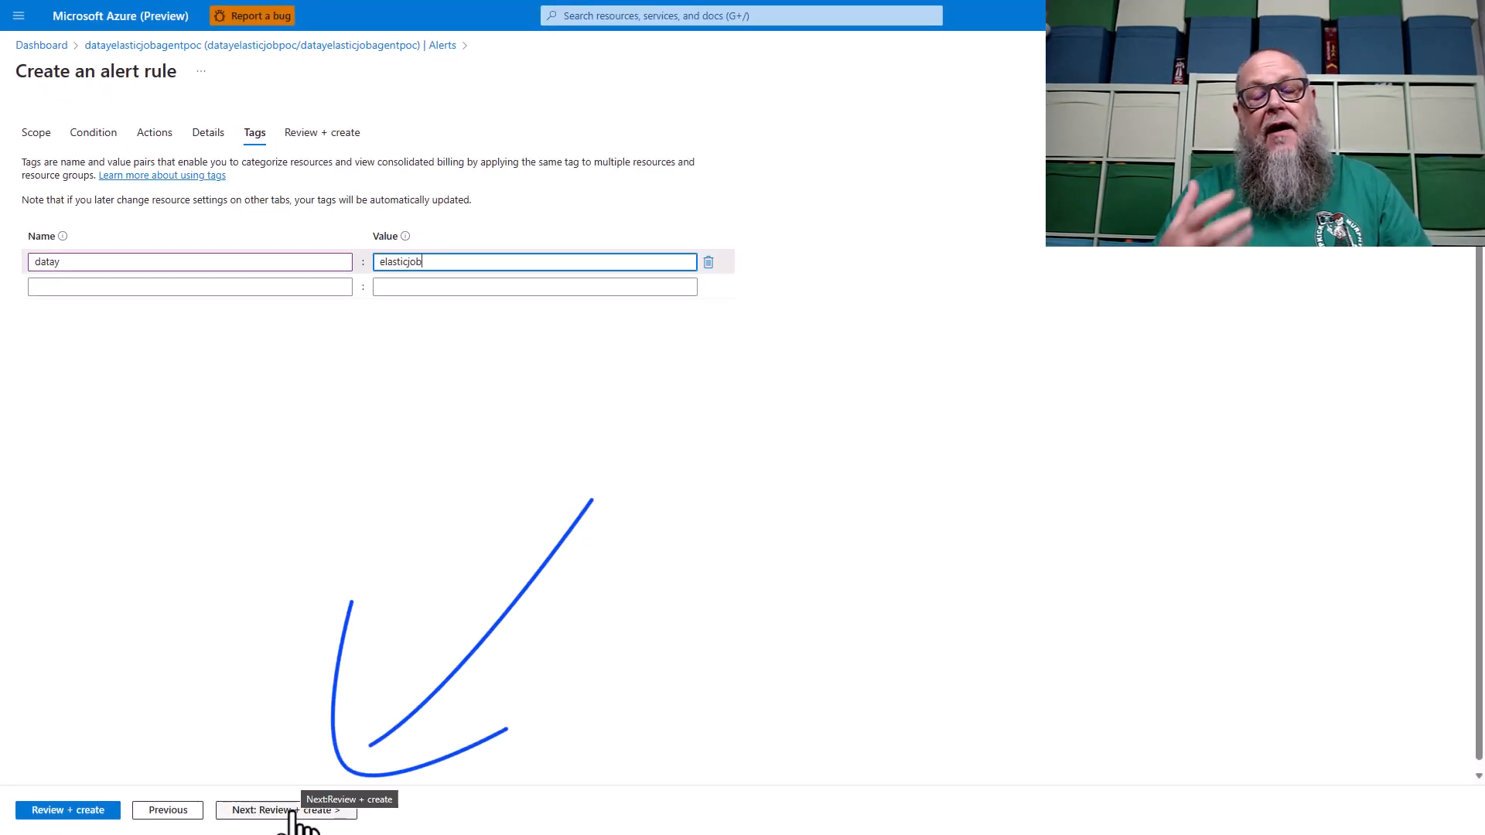
left_click(284, 809)
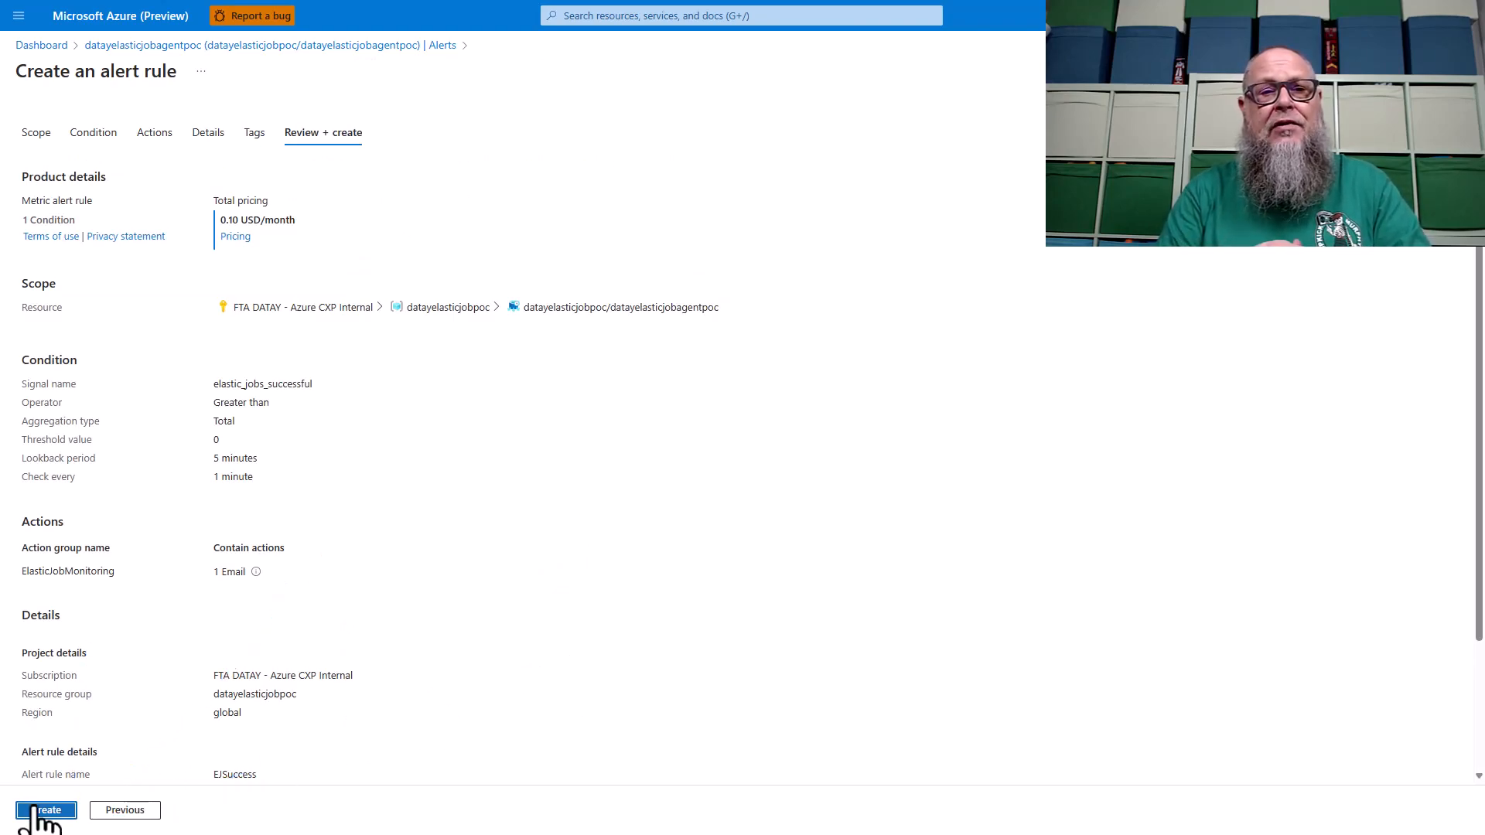
left_click(45, 810)
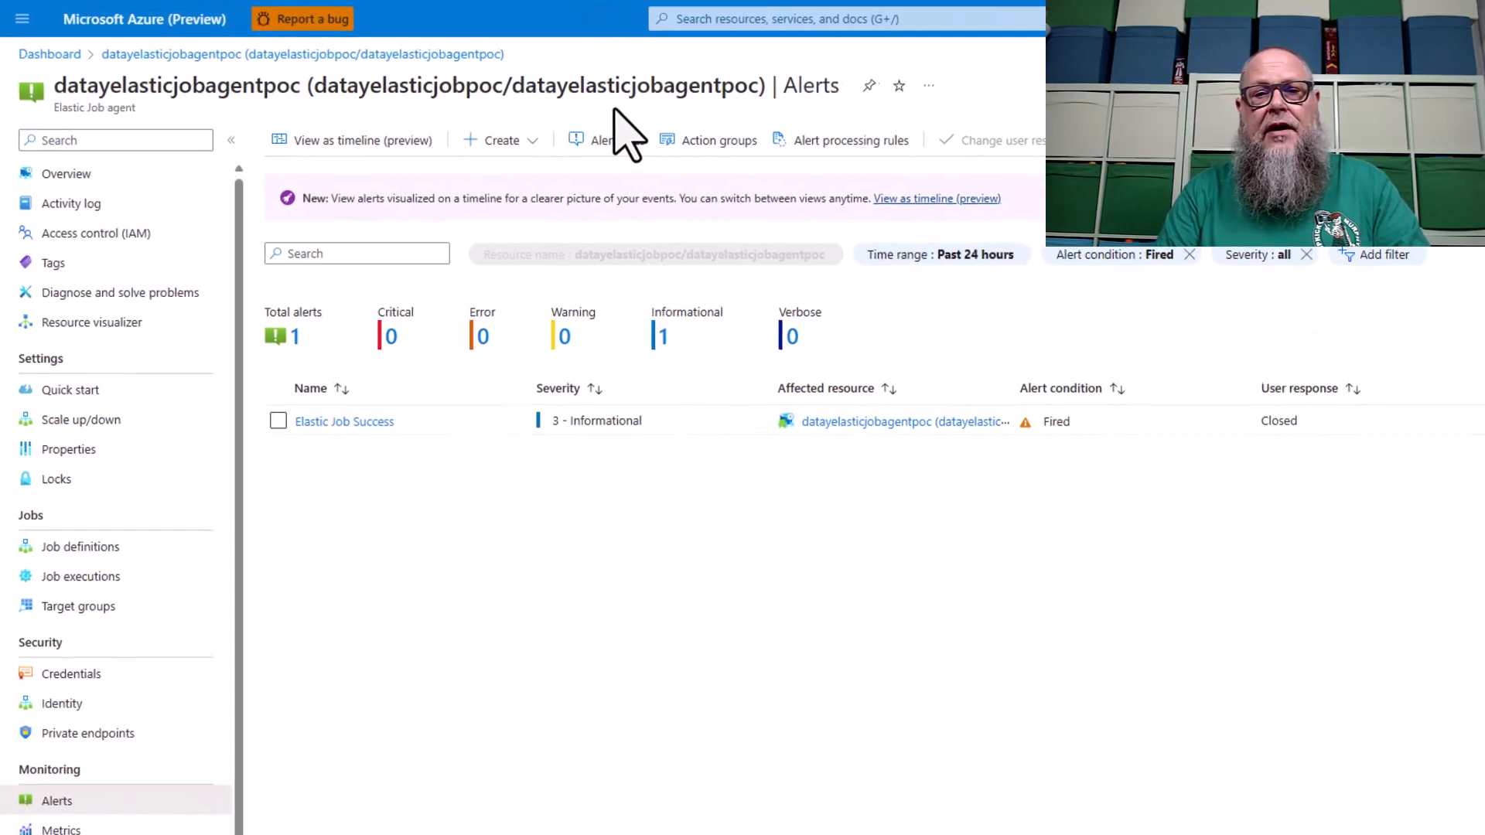
Start and confirm a run of the Index Maintenance Solution job.
left_click(602, 139)
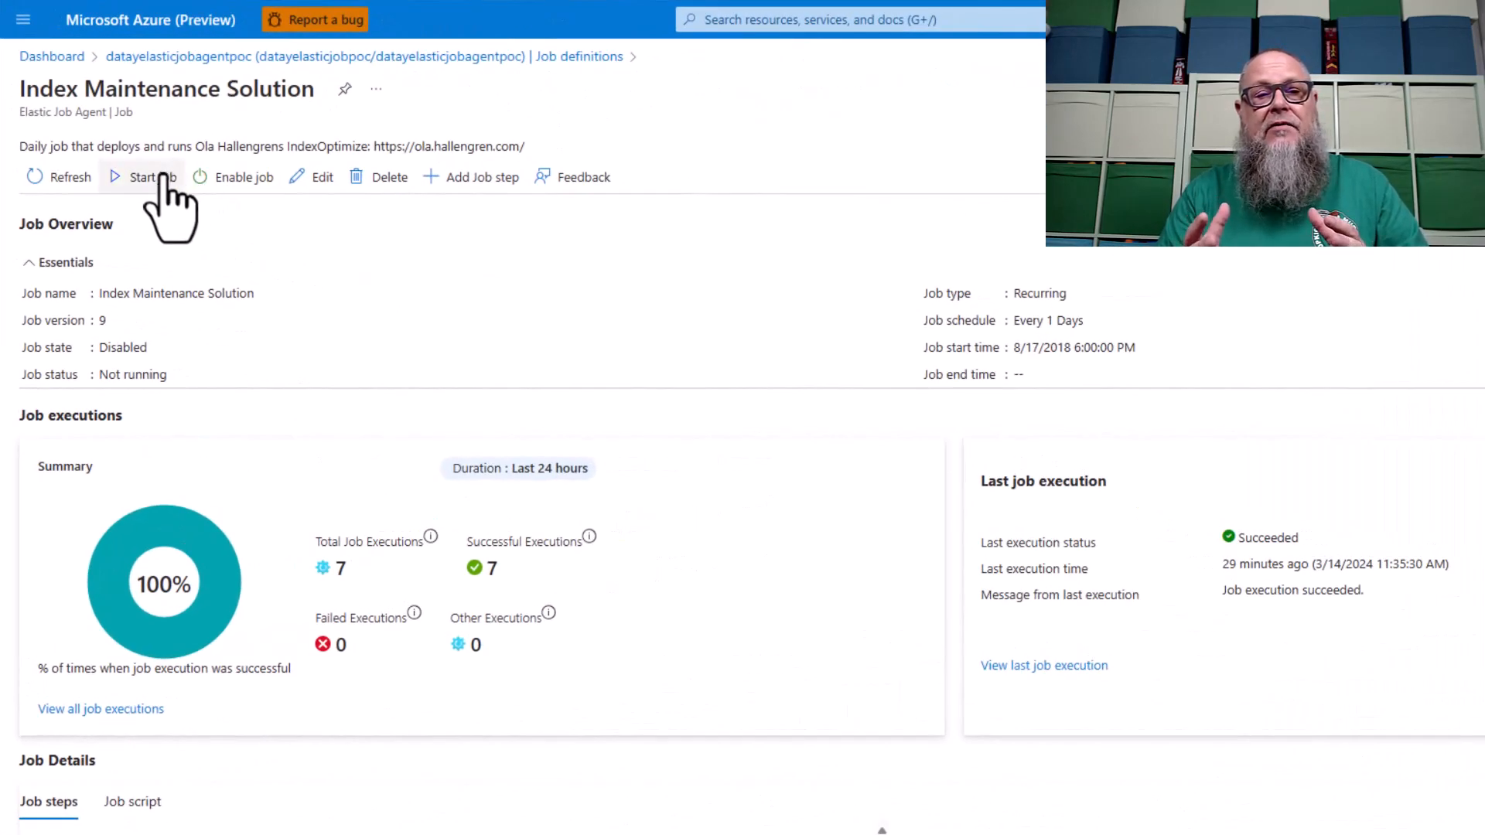
left_click(143, 177)
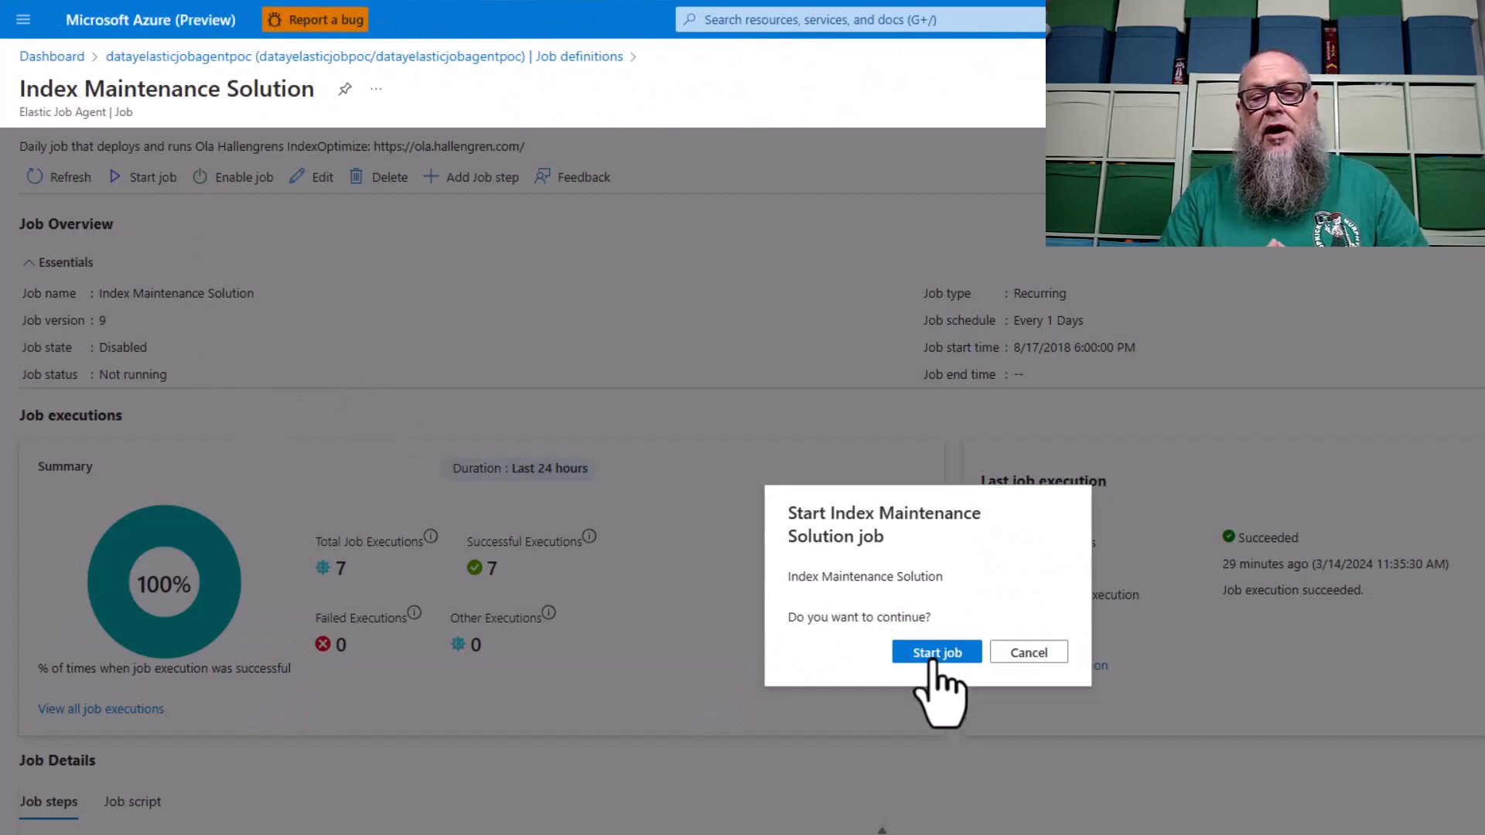
left_click(936, 651)
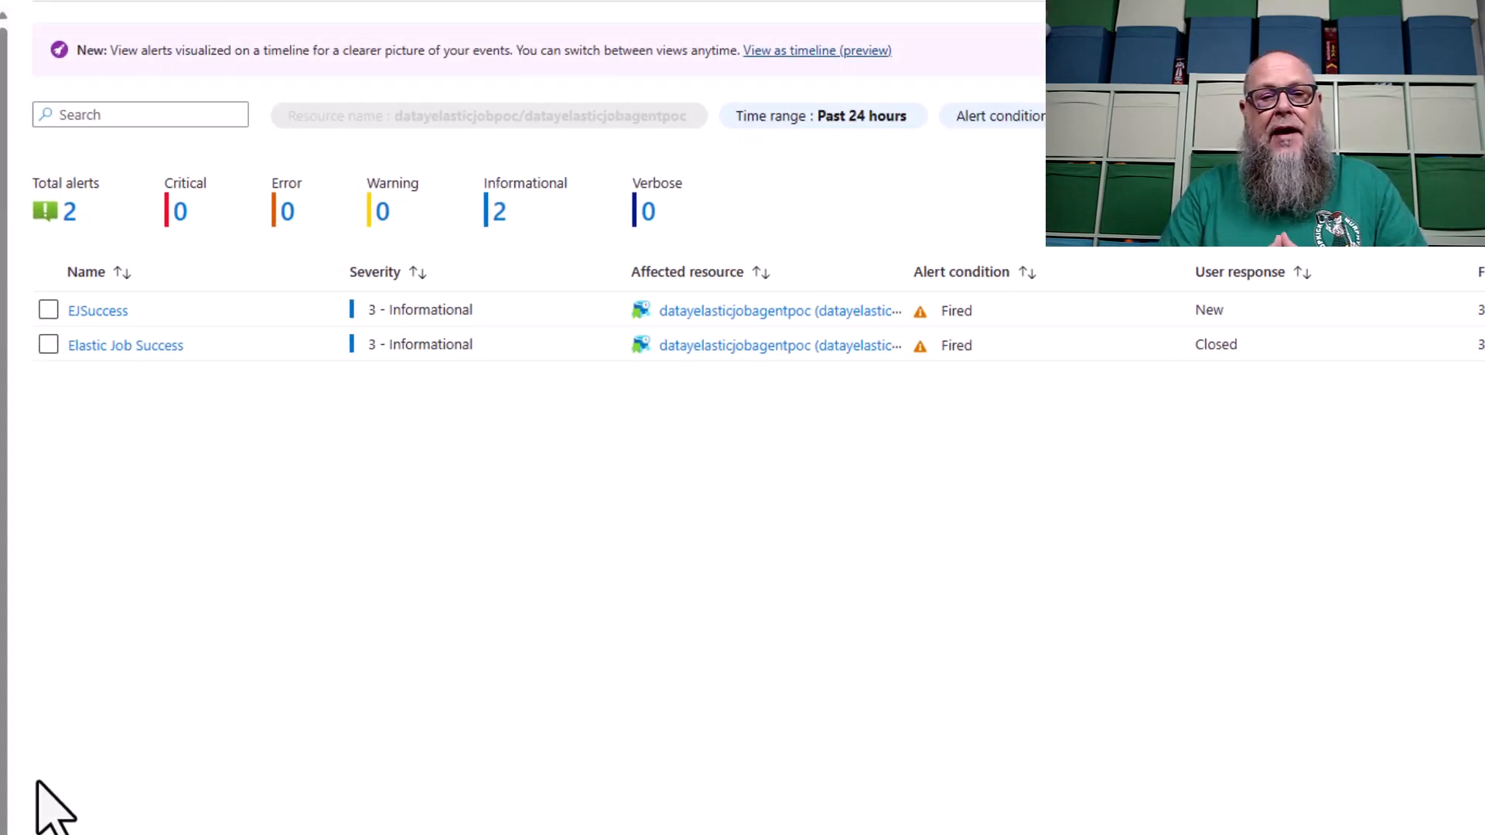
mouse_move(347, 360)
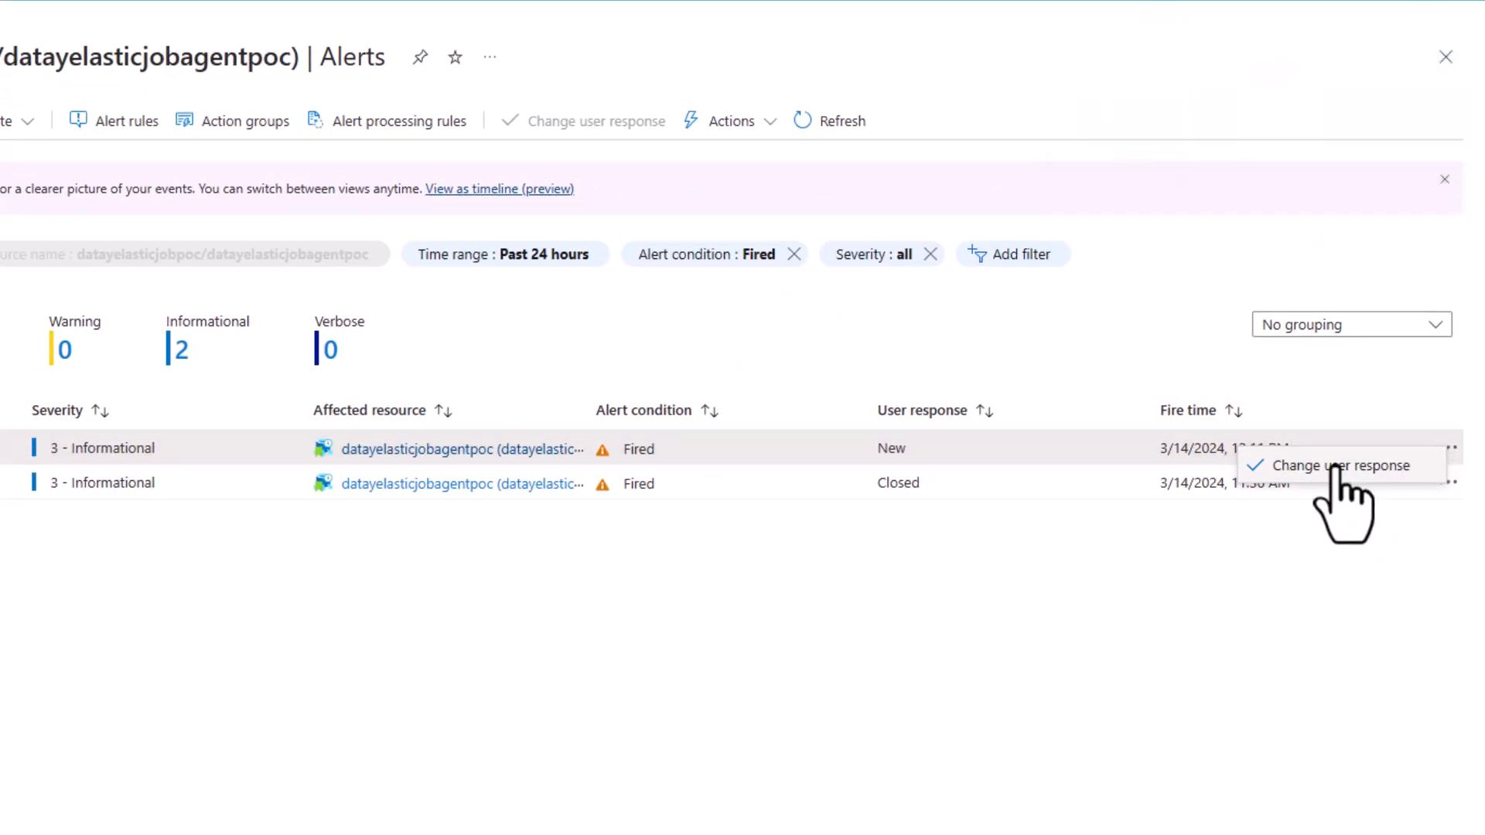
Set the EJSuccess alert's user response to Closed with a job-completion comment.
left_click(1338, 465)
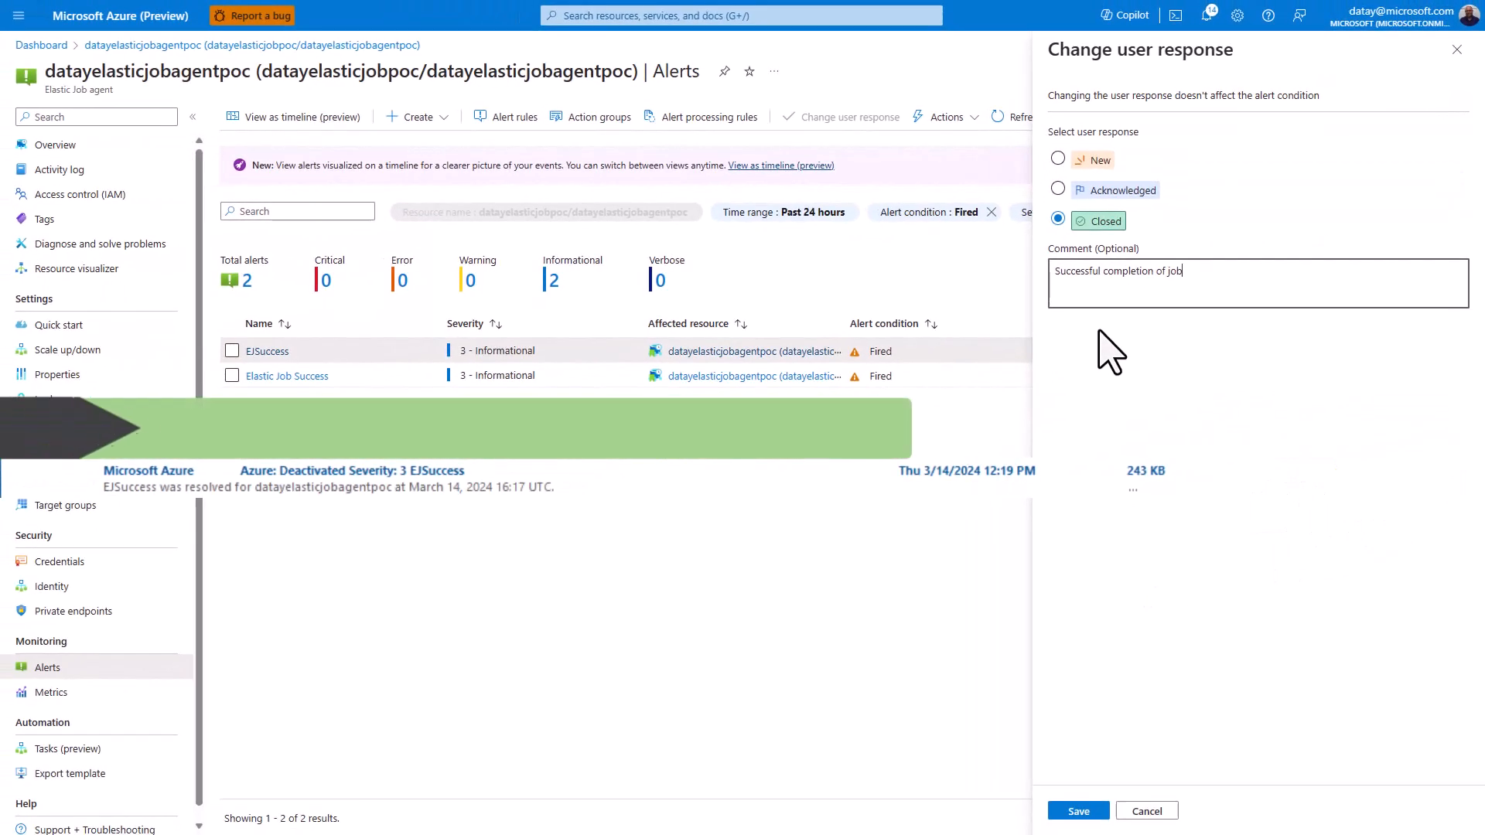
left_click(1077, 811)
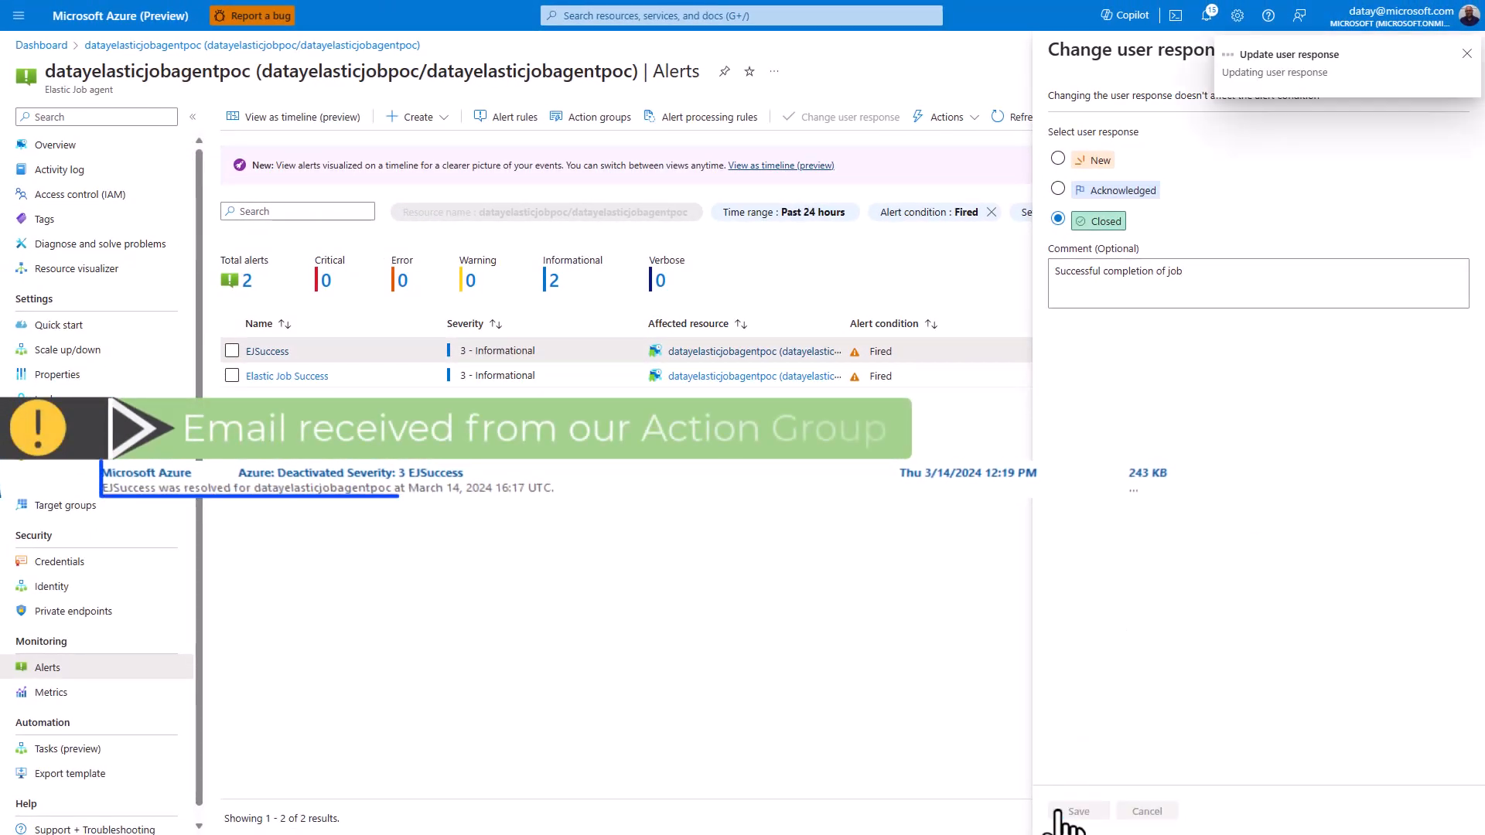
left_click(1076, 810)
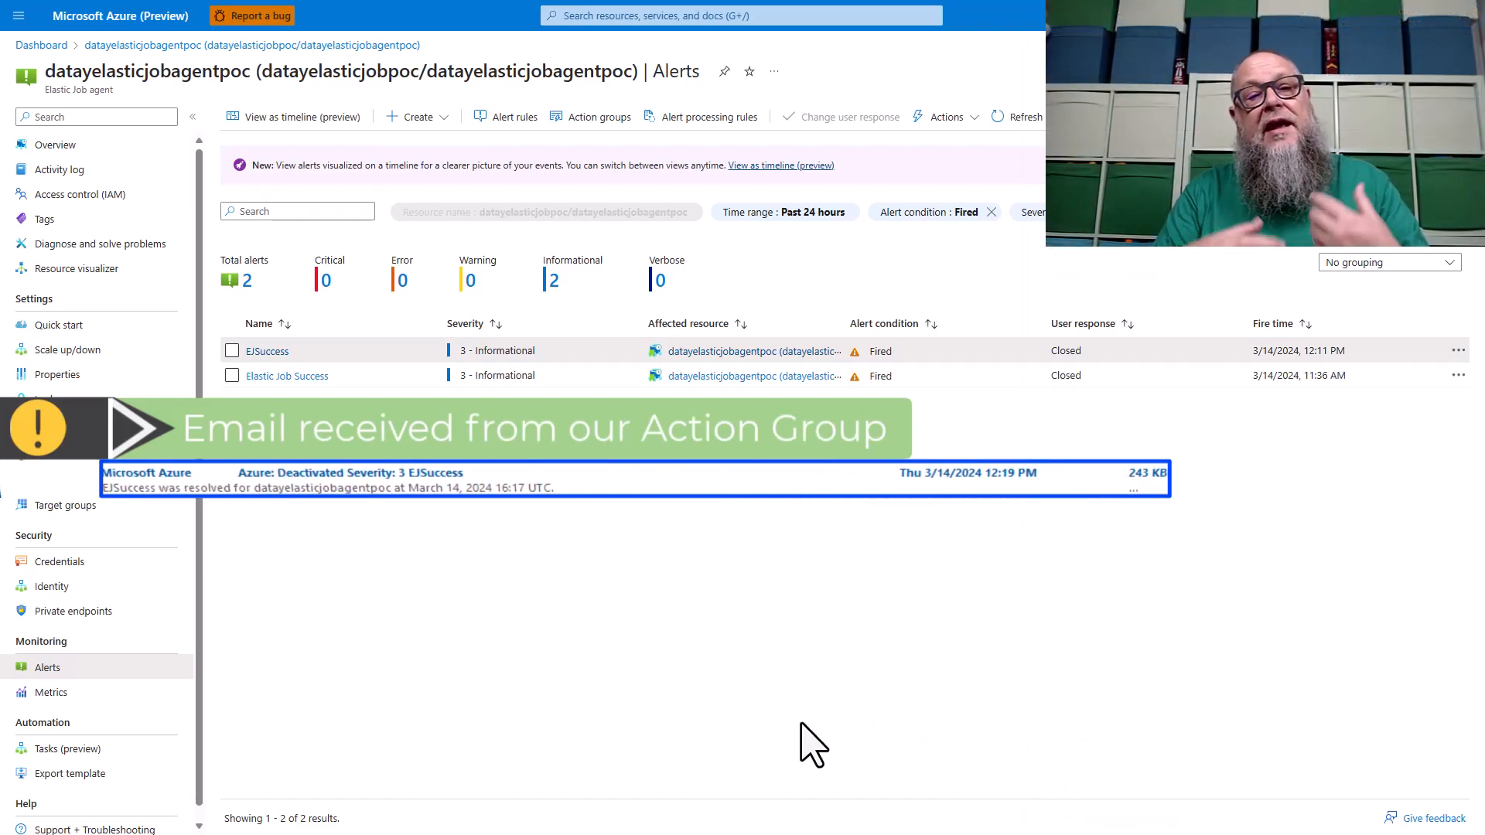
mouse_move(65, 152)
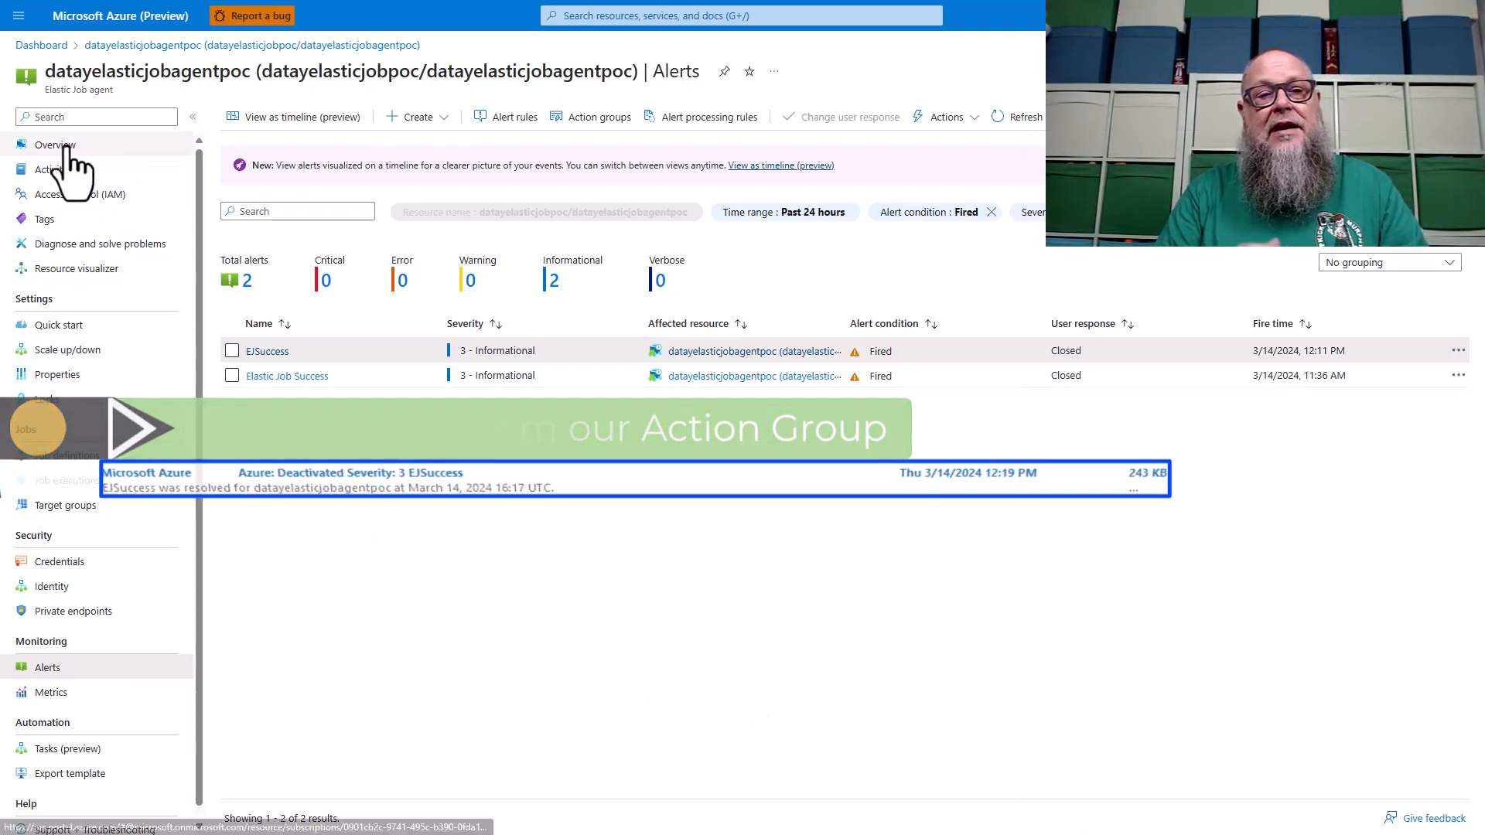
Scale the agent's service tier to JA200 with 200 concurrent targets.
left_click(54, 144)
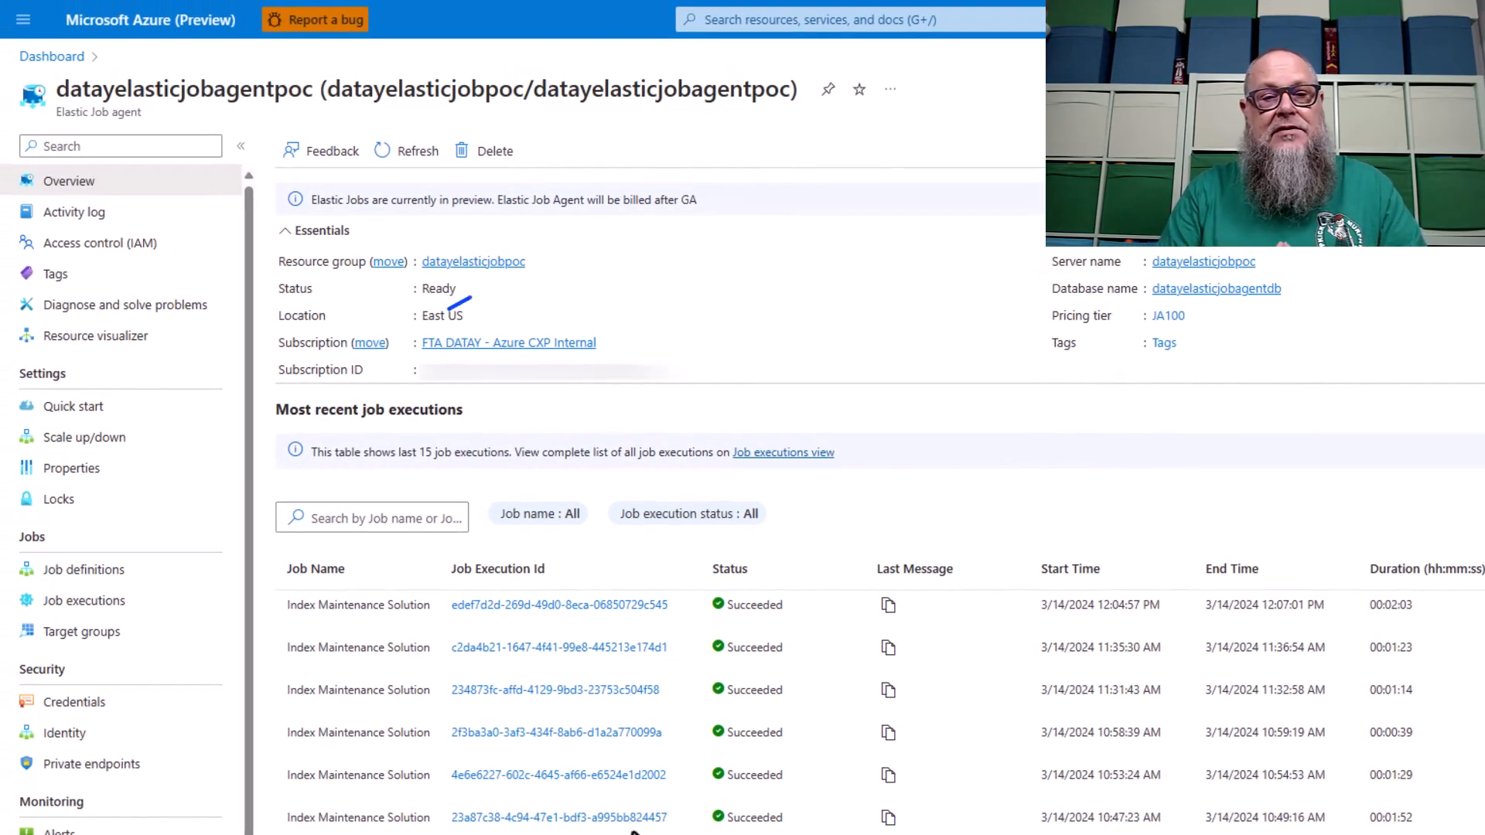
left_click(85, 436)
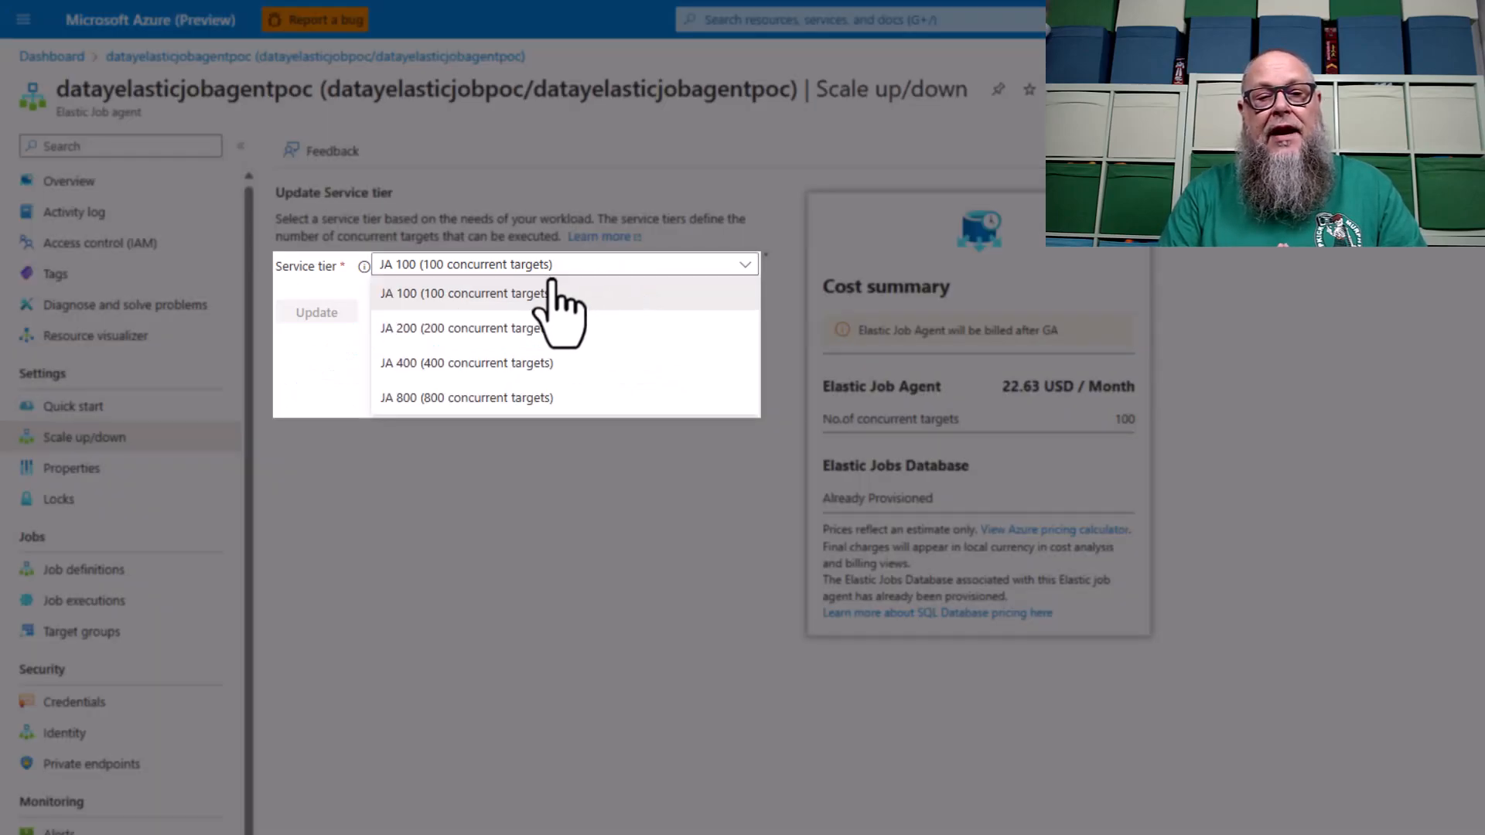
left_click(460, 328)
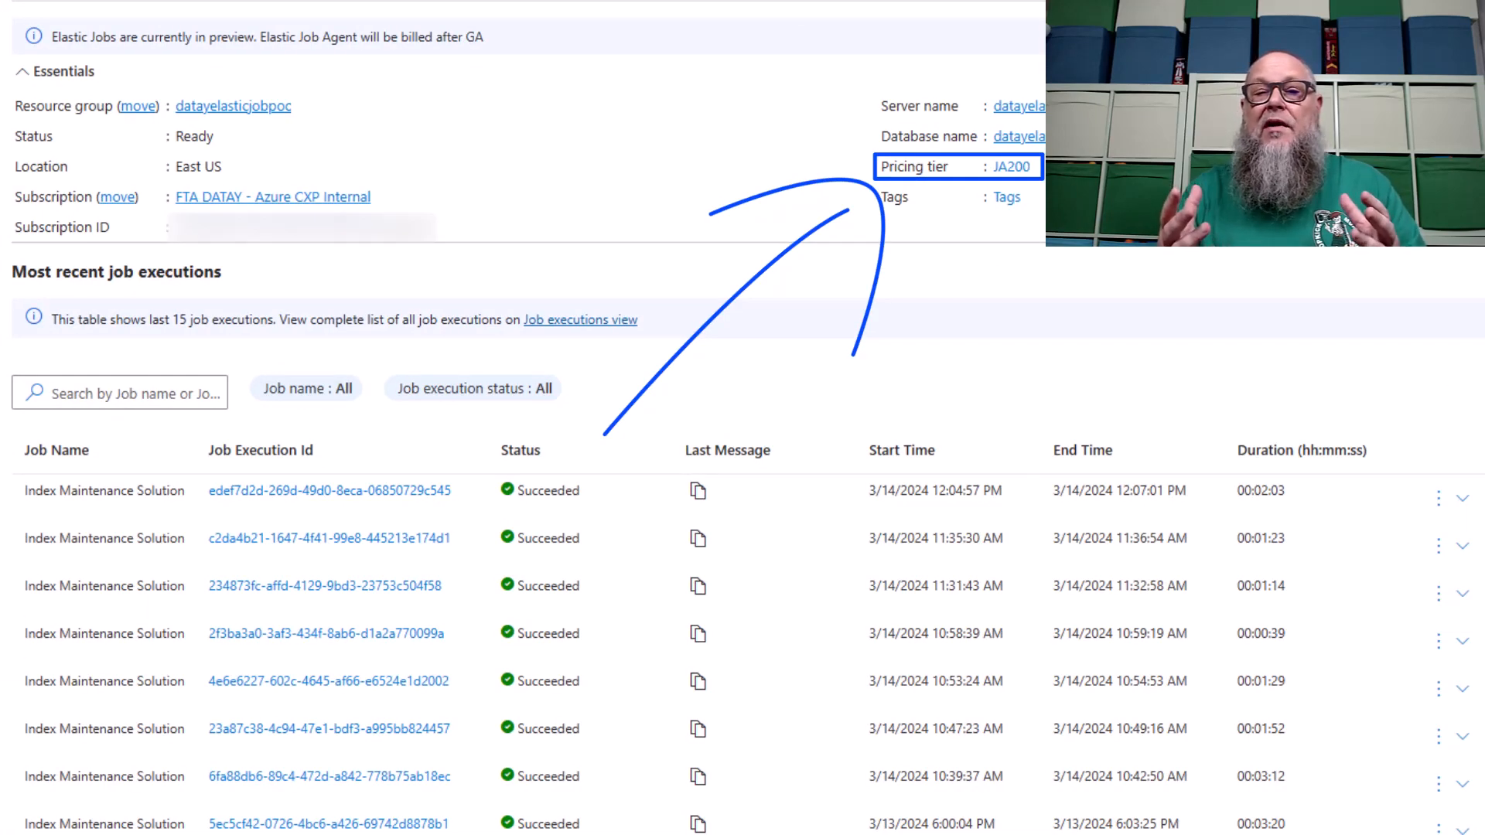
scroll("up", 3)
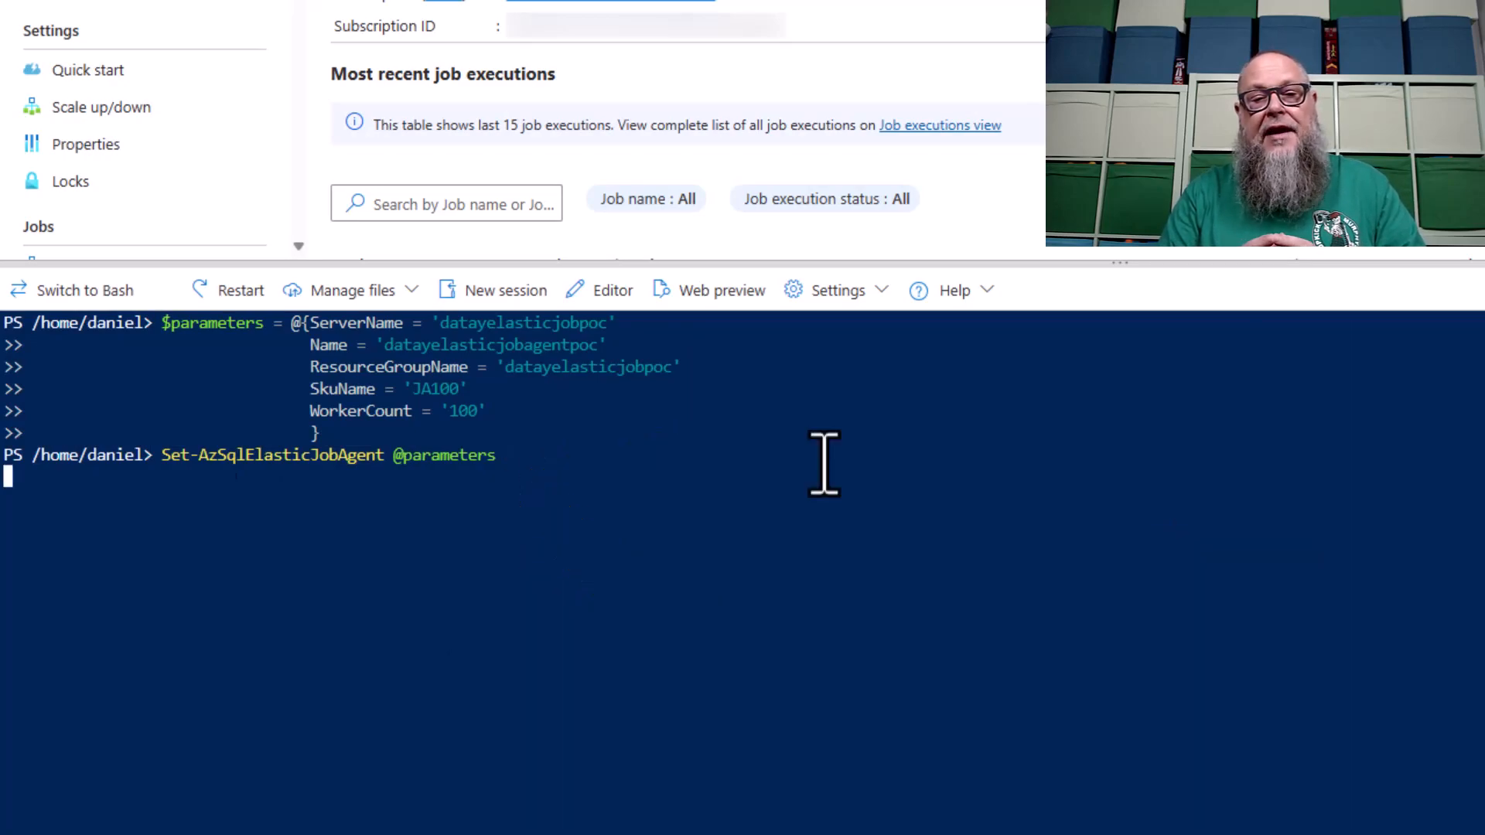
Run Set-AzSqlElasticJobAgent with SkuName 'JA100' and WorkerCount '100'.
key("Return")
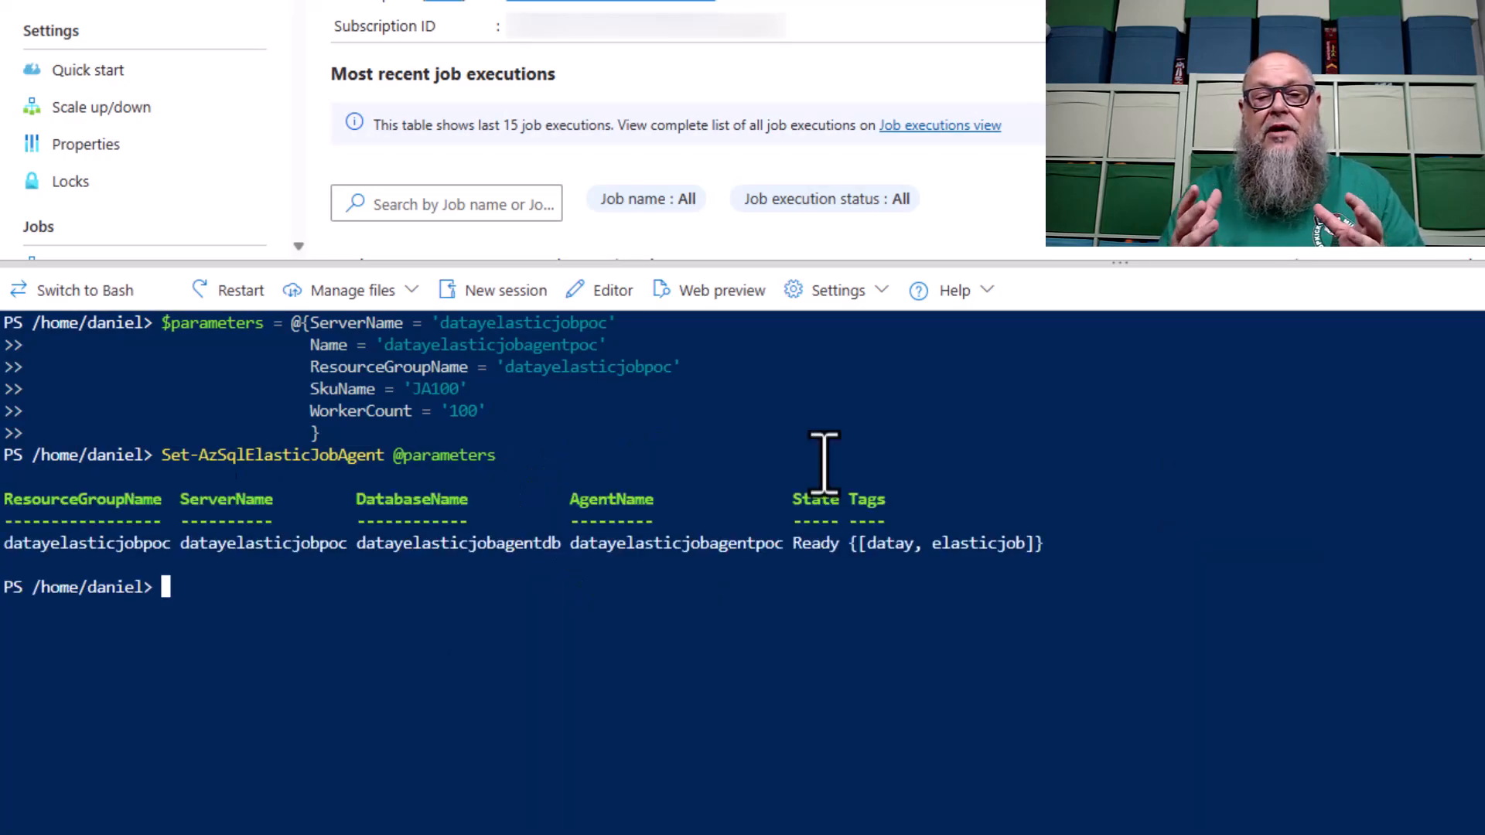